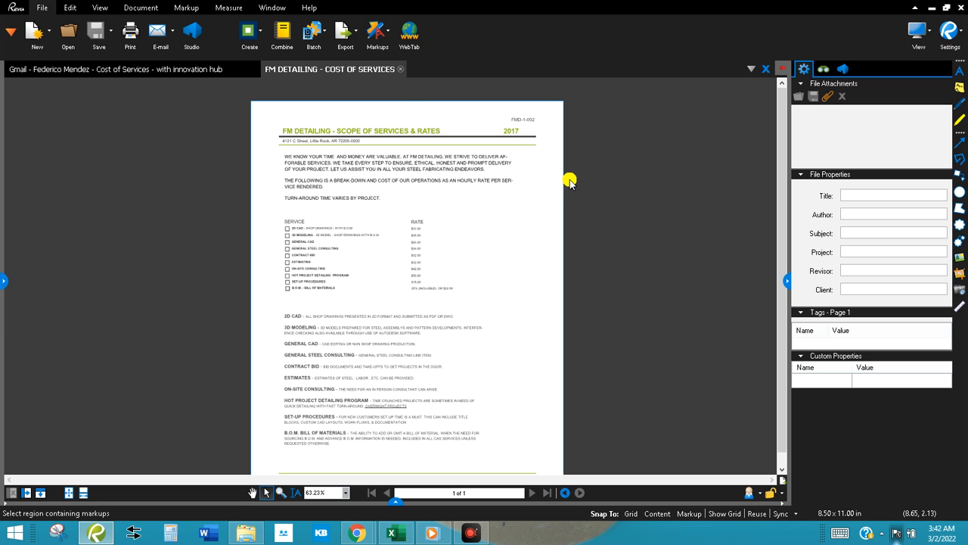
{"action": "mouse_move", "coordinate": [479, 135]}
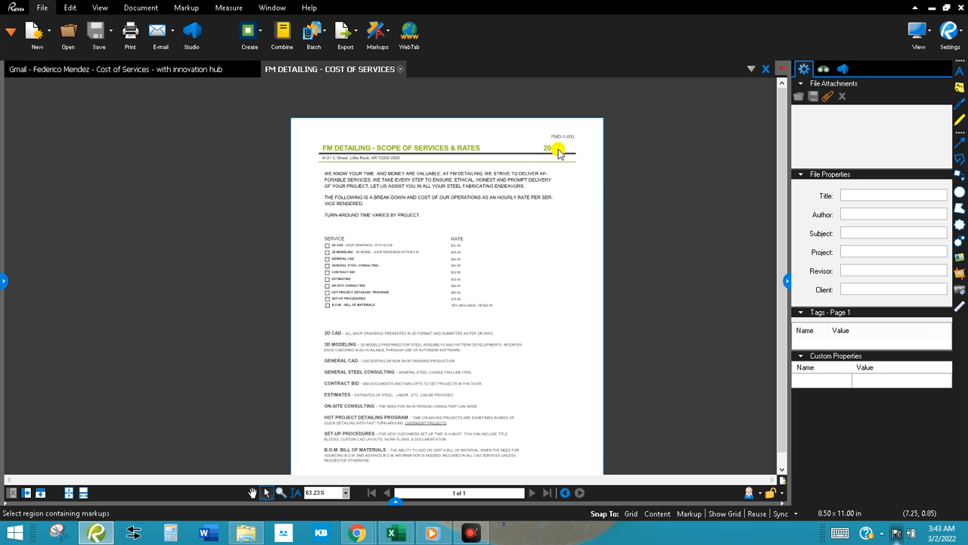
{"action": "mouse_move", "coordinate": [485, 250]}
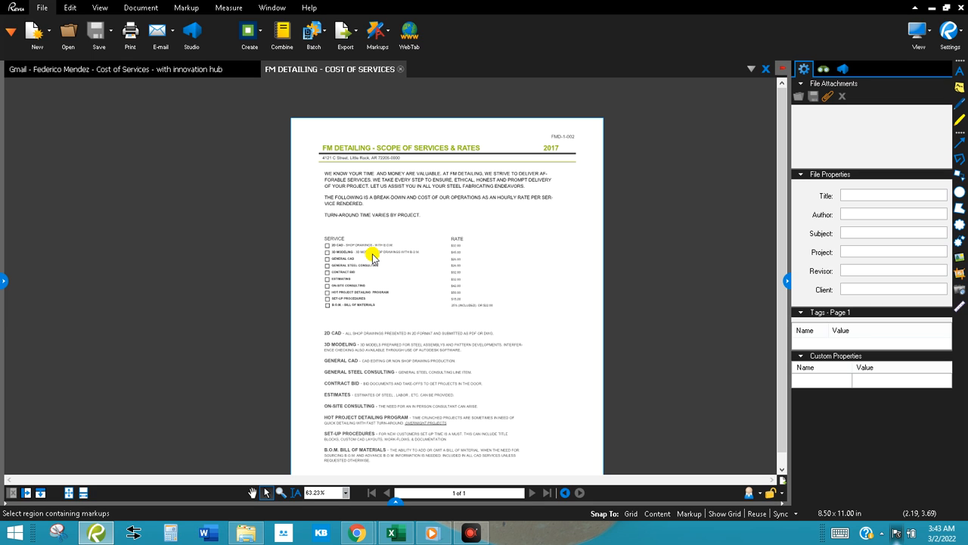
{"action": "mouse_move", "coordinate": [437, 260]}
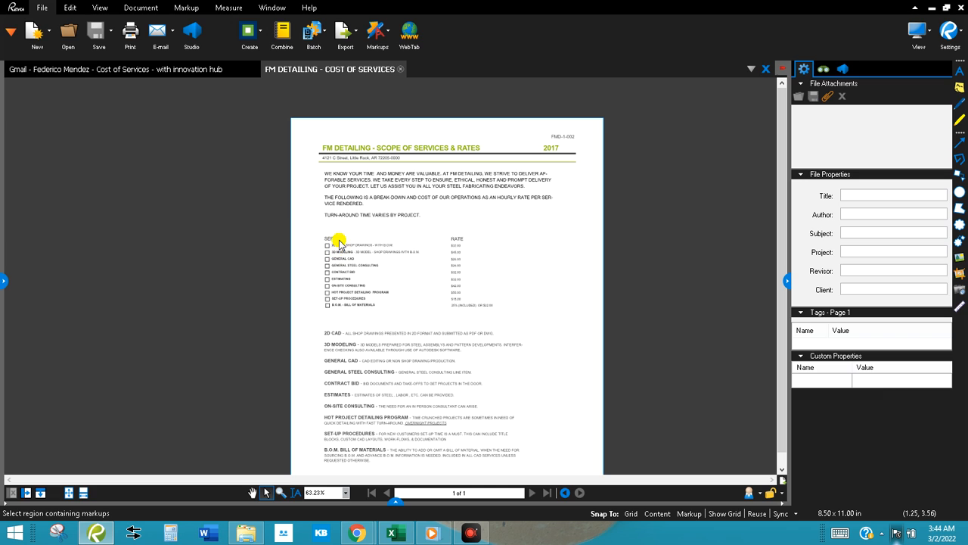
{"action": "mouse_move", "coordinate": [424, 240]}
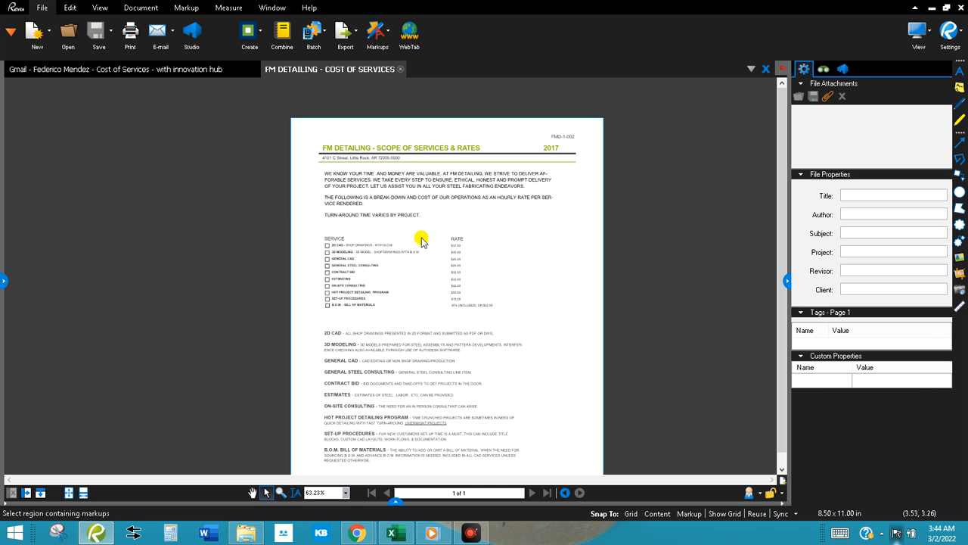
{"action": "mouse_move", "coordinate": [518, 237]}
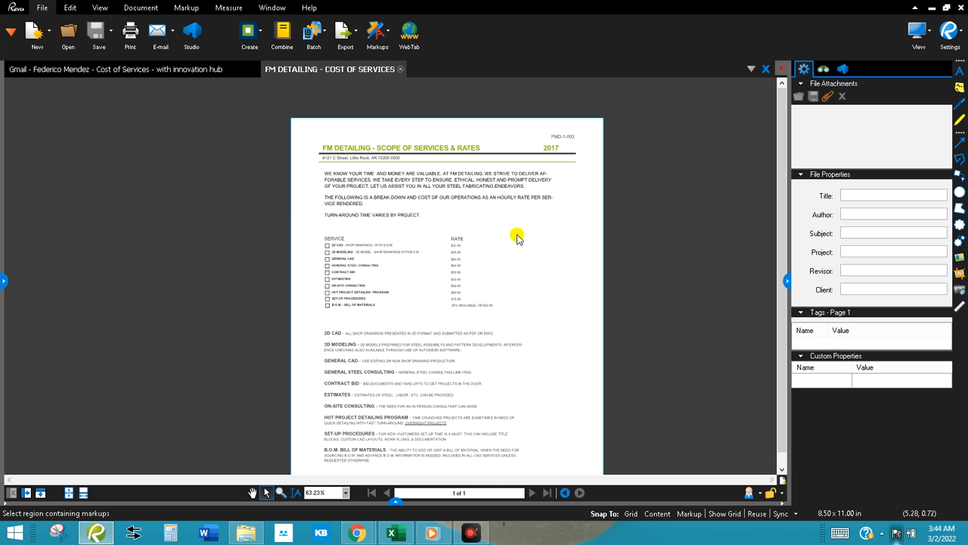
{"action": "mouse_move", "coordinate": [483, 199]}
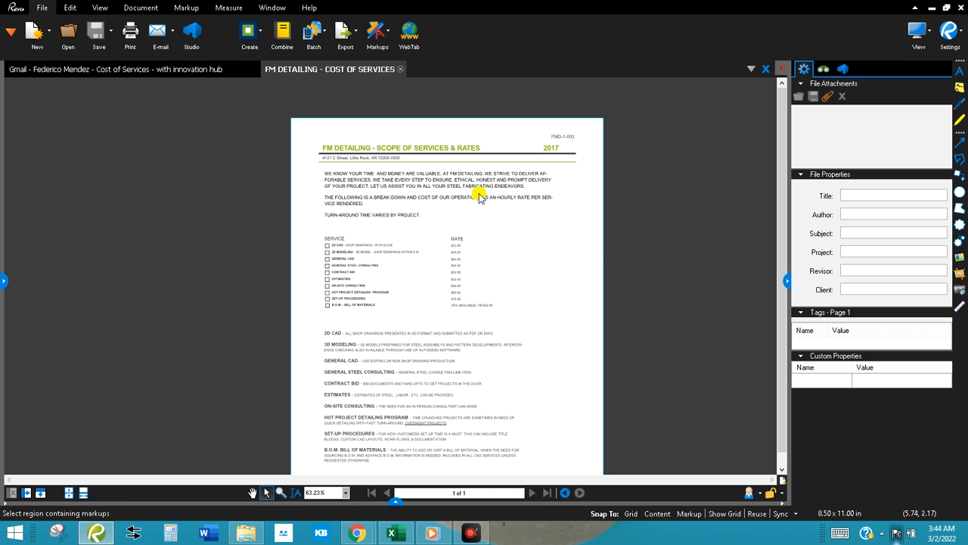
{"action": "mouse_move", "coordinate": [440, 239]}
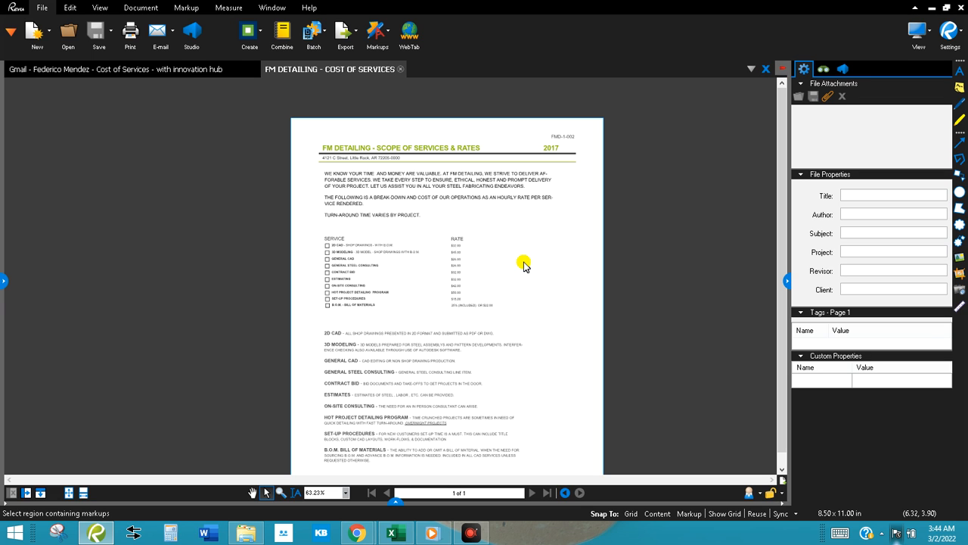
{"action": "mouse_move", "coordinate": [513, 263]}
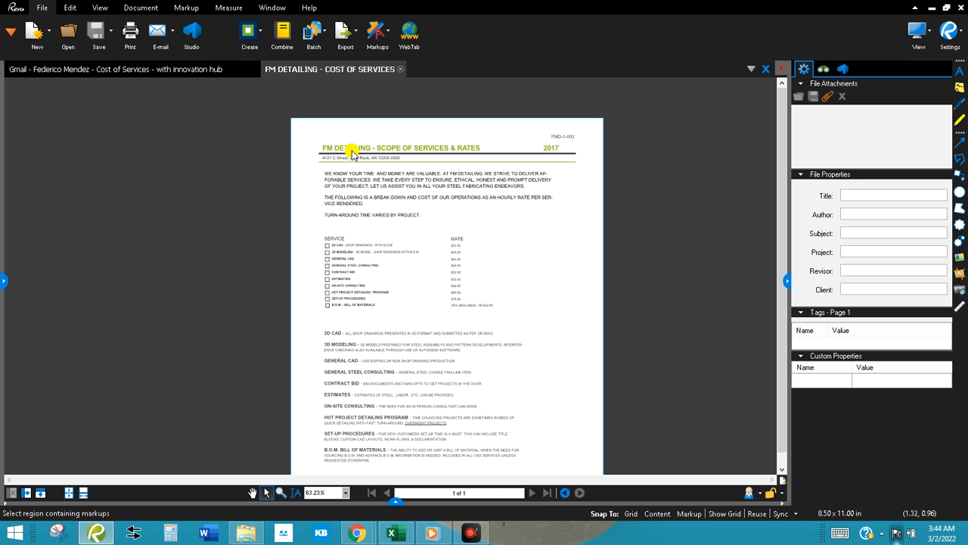
{"action": "mouse_move", "coordinate": [414, 157]}
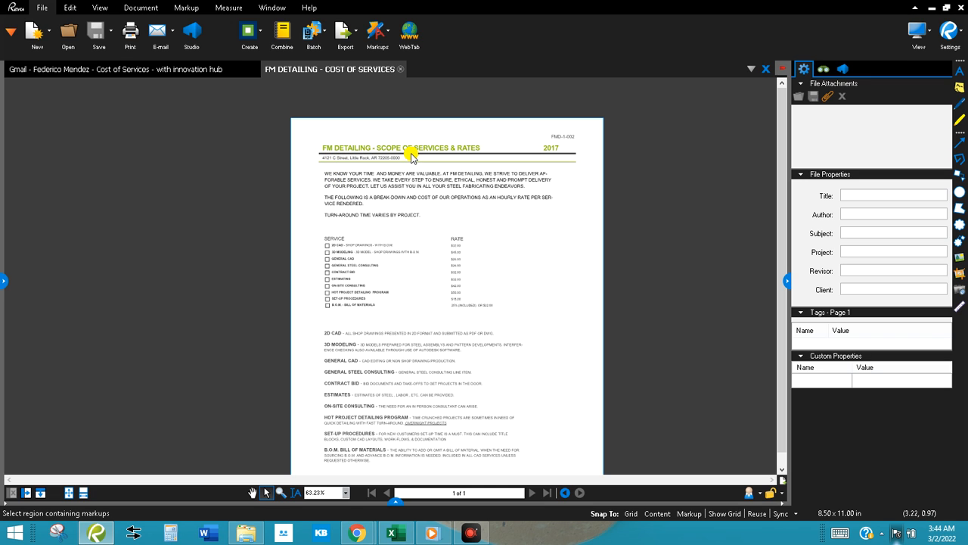
{"action": "mouse_move", "coordinate": [332, 156]}
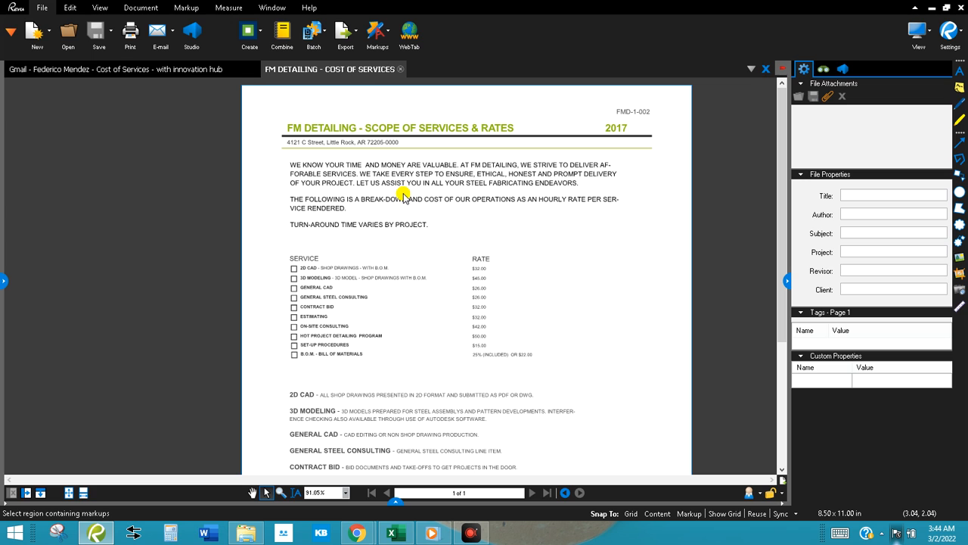
{"action": "mouse_move", "coordinate": [464, 273]}
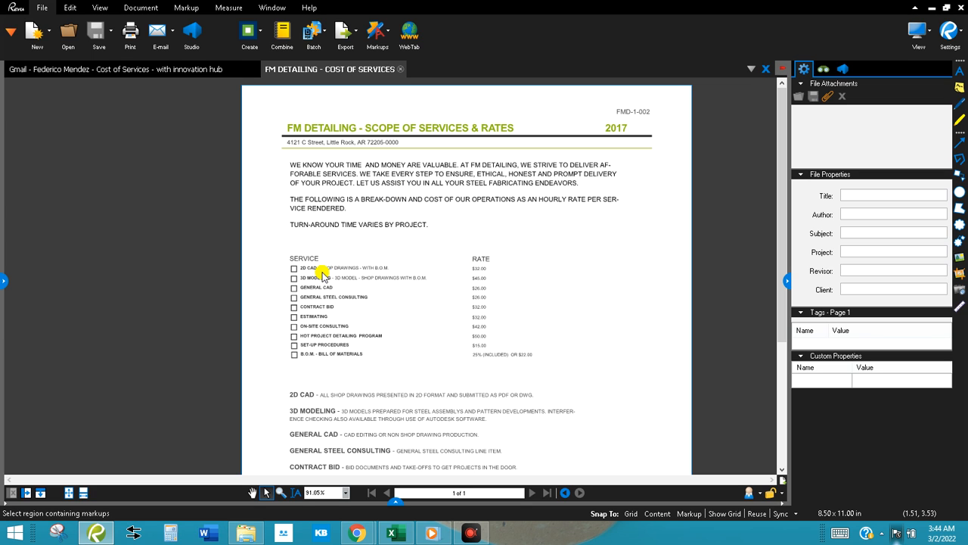
{"action": "mouse_move", "coordinate": [340, 238]}
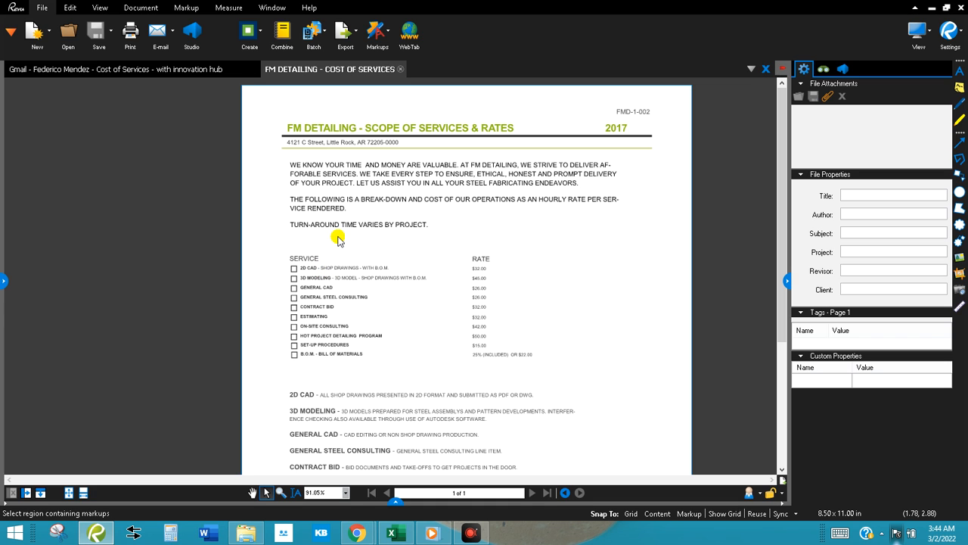
{"action": "mouse_move", "coordinate": [391, 293]}
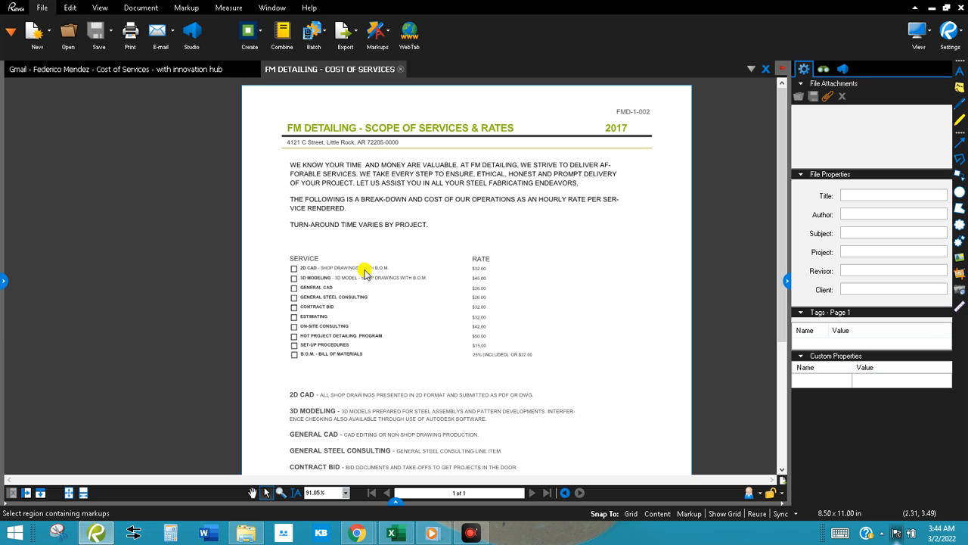
{"action": "mouse_move", "coordinate": [456, 227]}
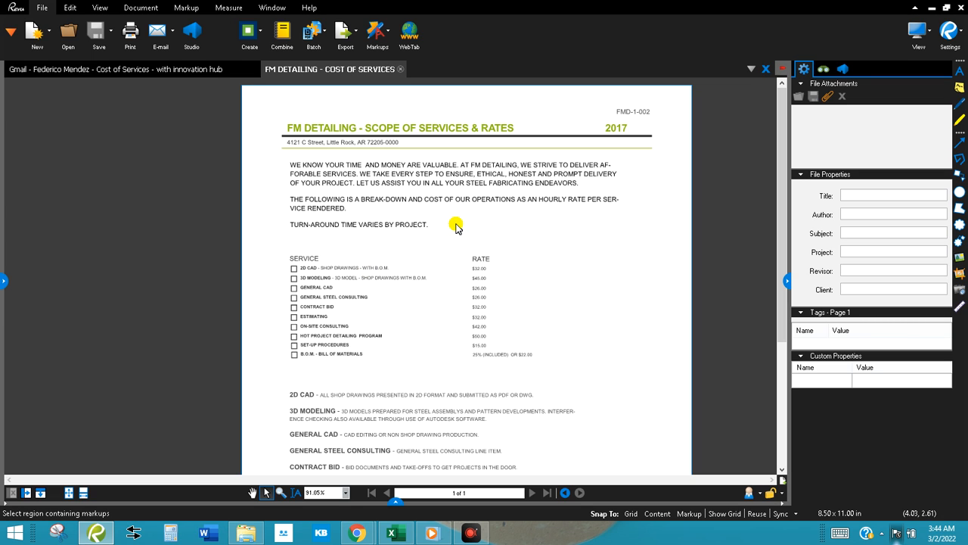
{"action": "mouse_move", "coordinate": [526, 297]}
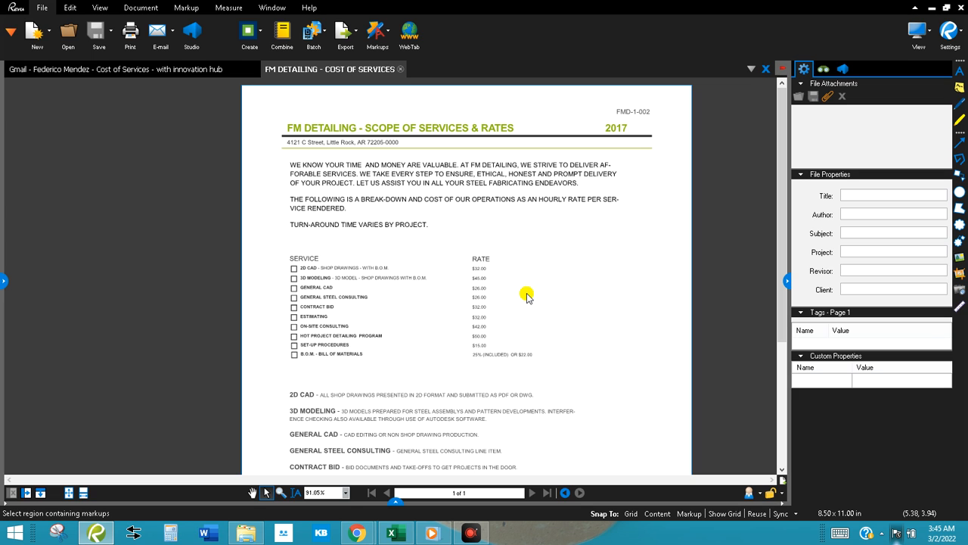
{"action": "mouse_move", "coordinate": [477, 272]}
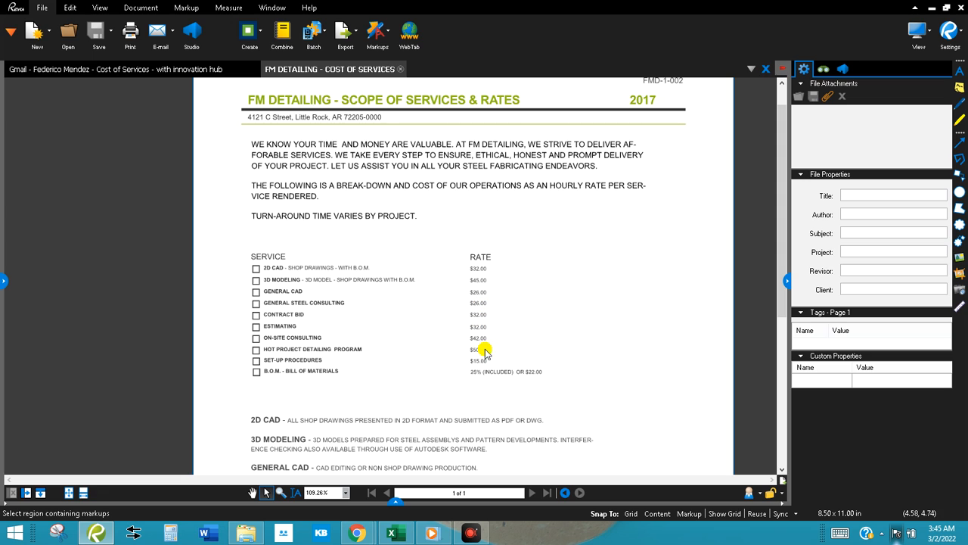
{"action": "mouse_move", "coordinate": [476, 366]}
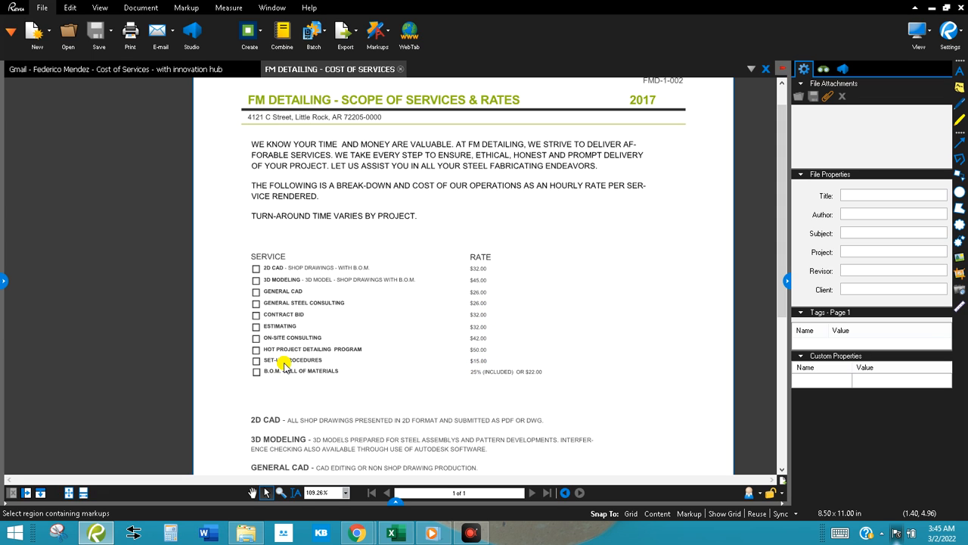
{"action": "mouse_move", "coordinate": [283, 363]}
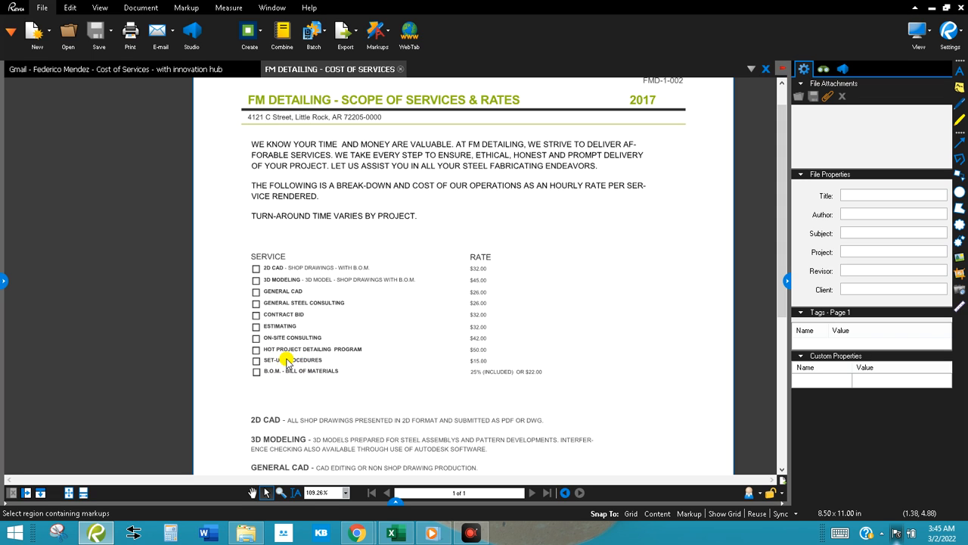
{"action": "mouse_move", "coordinate": [417, 313]}
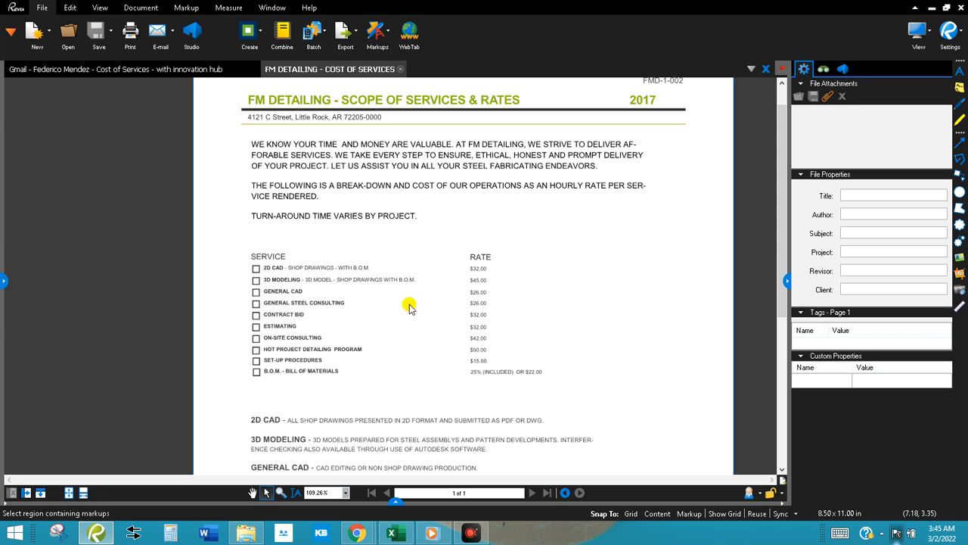
{"action": "mouse_move", "coordinate": [276, 280]}
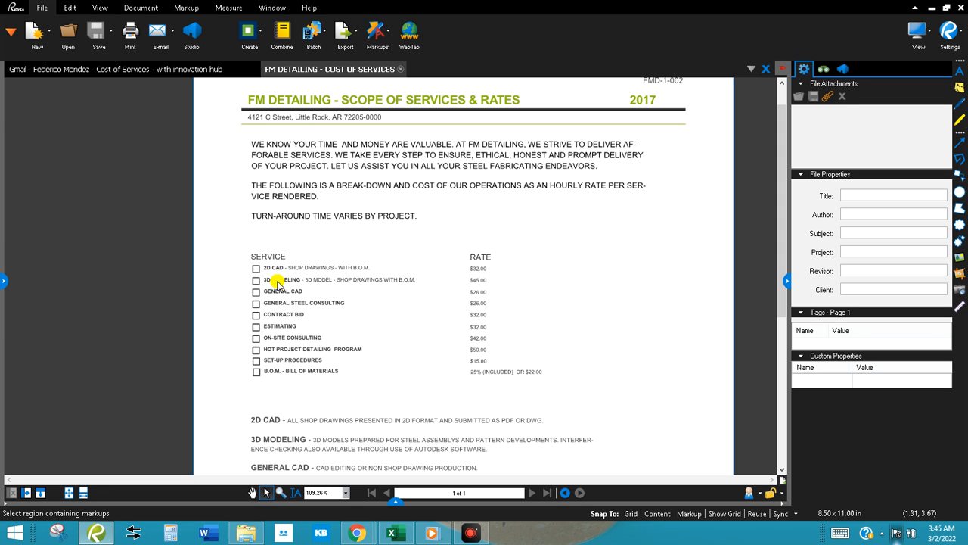
{"action": "mouse_move", "coordinate": [297, 285]}
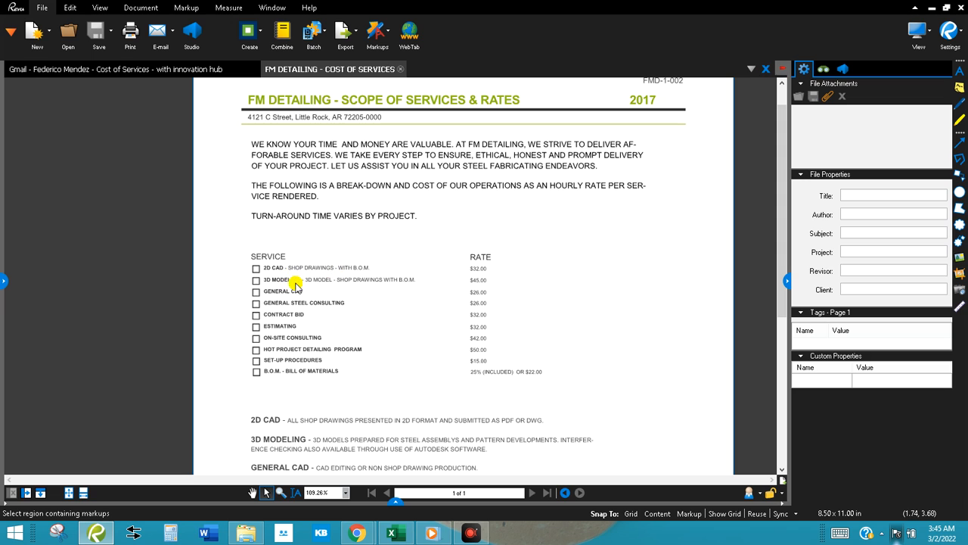
{"action": "mouse_move", "coordinate": [275, 281]}
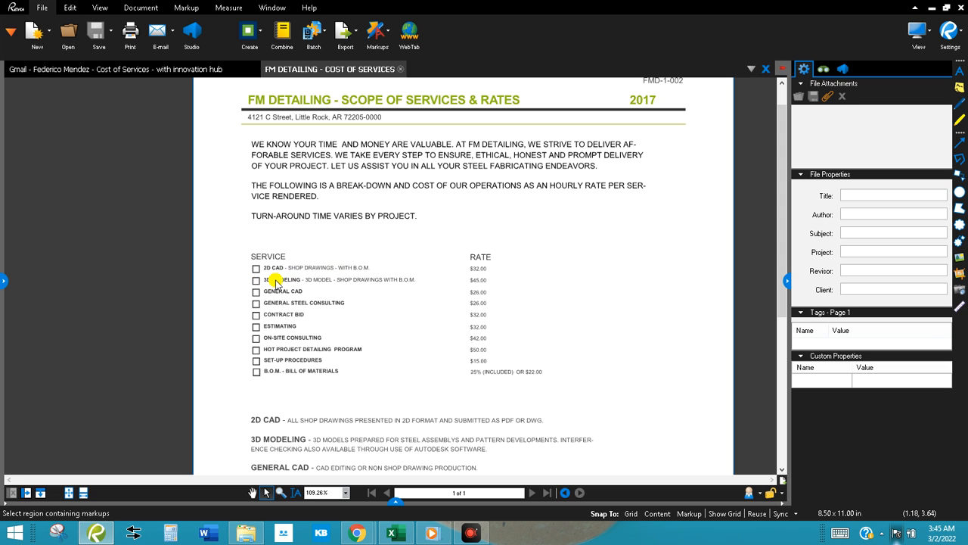
{"action": "mouse_move", "coordinate": [342, 284]}
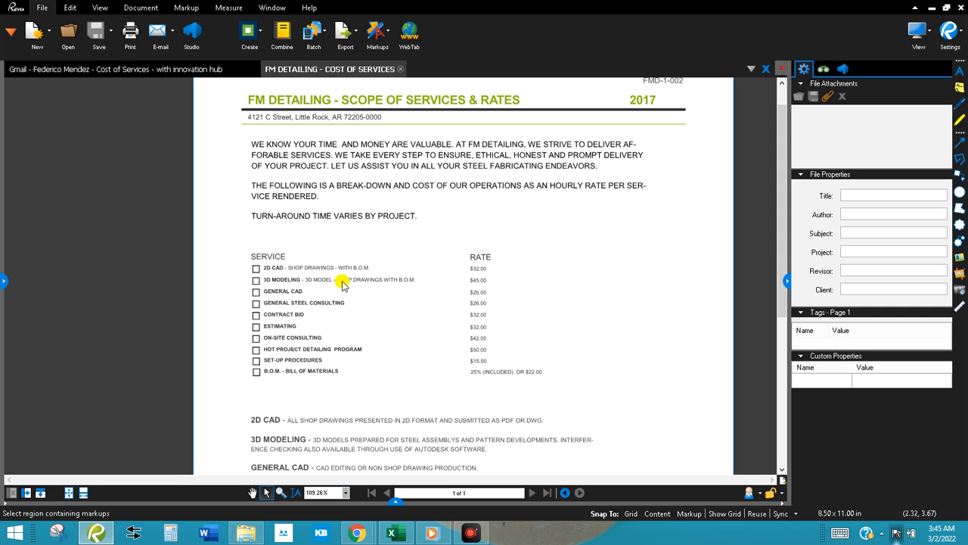
{"action": "mouse_move", "coordinate": [438, 284]}
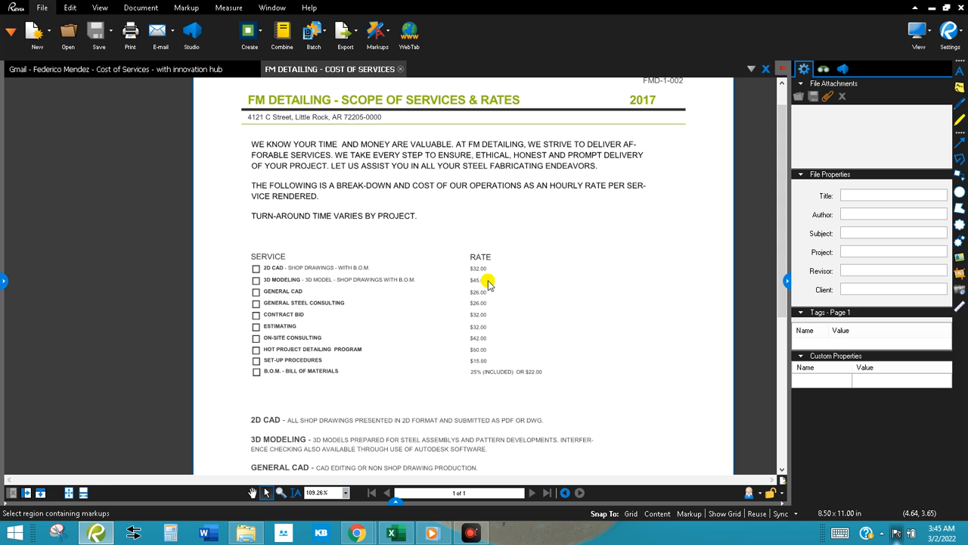
{"action": "mouse_move", "coordinate": [361, 283]}
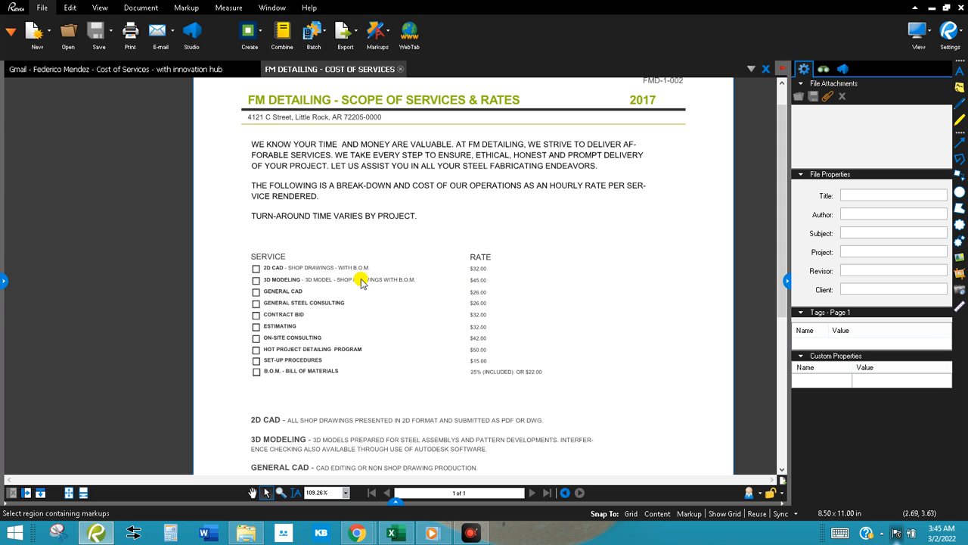
{"action": "mouse_move", "coordinate": [344, 284]}
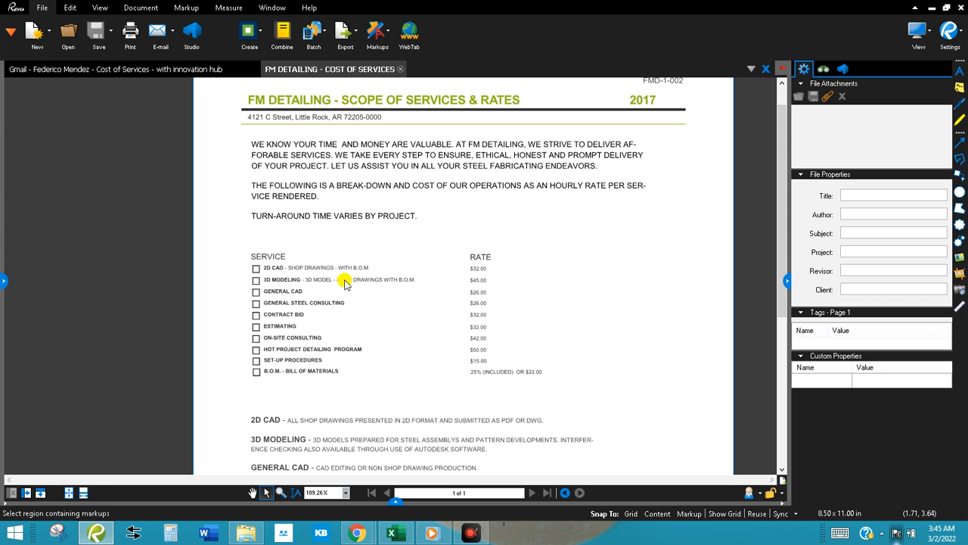
{"action": "mouse_move", "coordinate": [478, 267]}
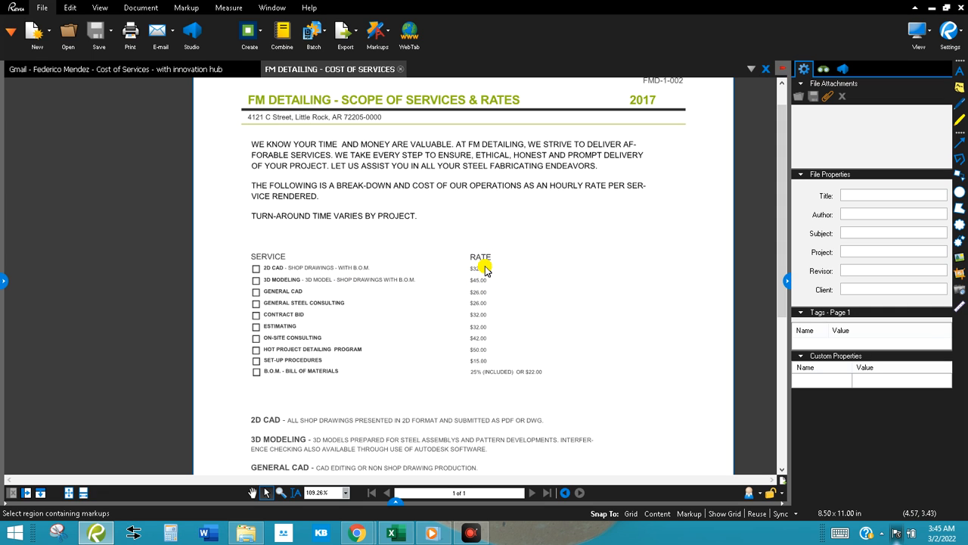
{"action": "mouse_move", "coordinate": [481, 263]}
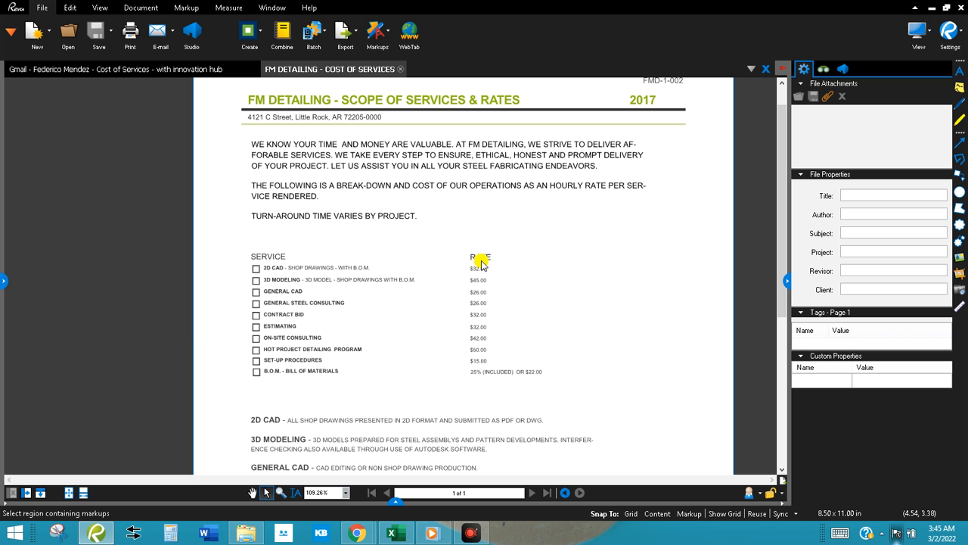
Step: Scroll the FM Detailing rates sheet down to the service descriptions and phone/email/website footer
{"action": "scroll", "scroll_direction": "down", "scroll_amount": 3}
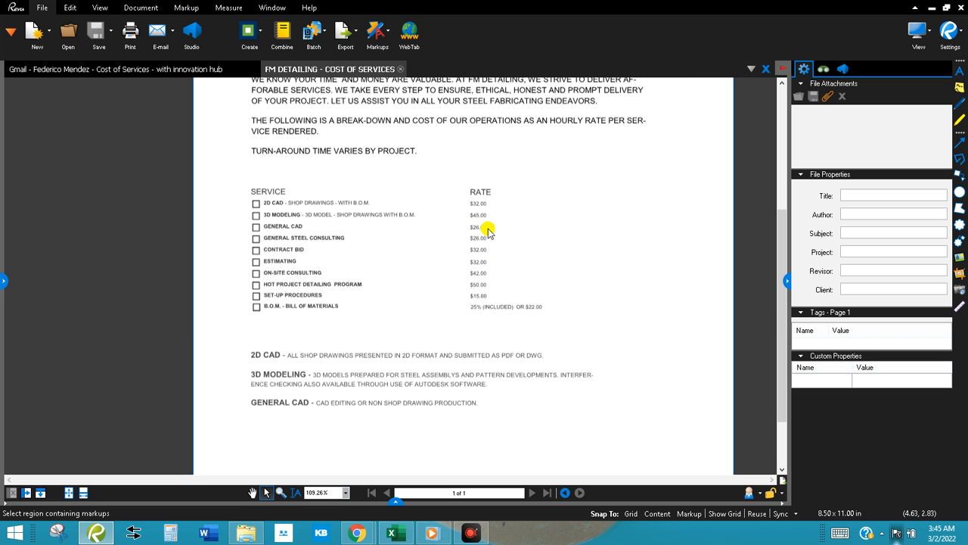
{"action": "scroll", "scroll_direction": "down", "scroll_amount": 3}
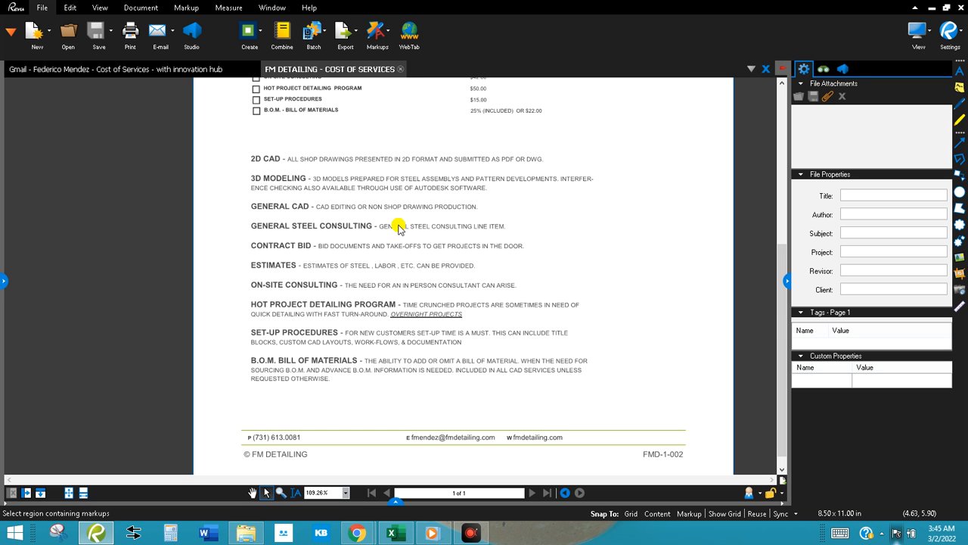
{"action": "mouse_move", "coordinate": [289, 175]}
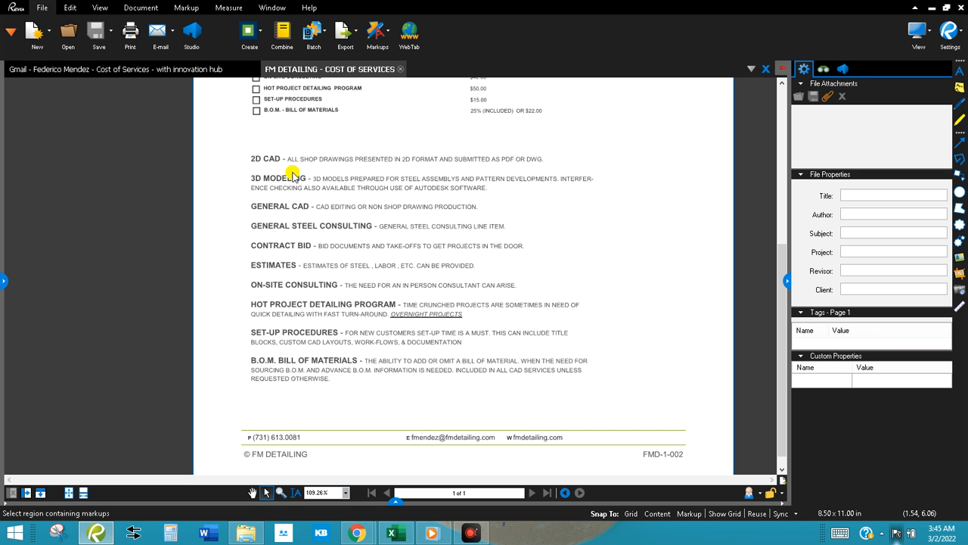
{"action": "mouse_move", "coordinate": [319, 324]}
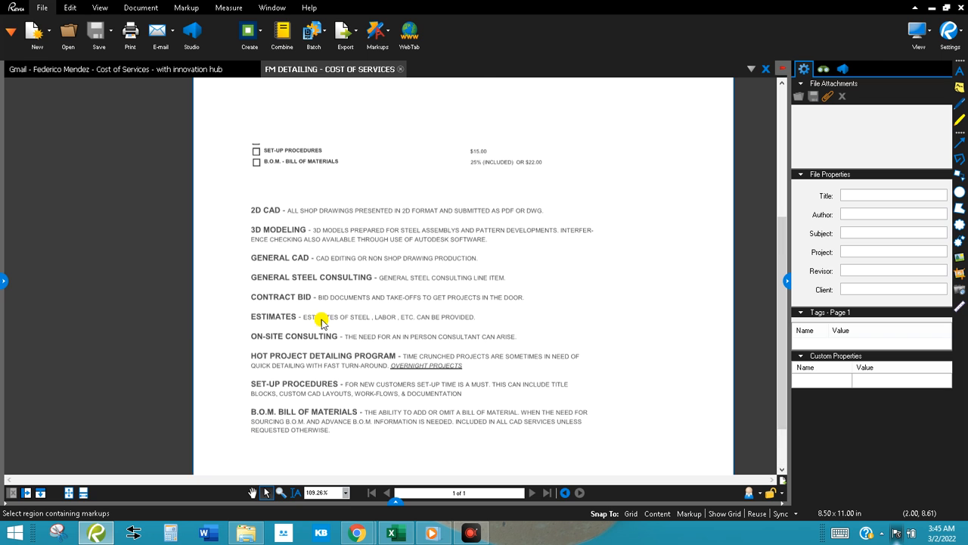
{"action": "scroll", "scroll_direction": "down", "scroll_amount": 3}
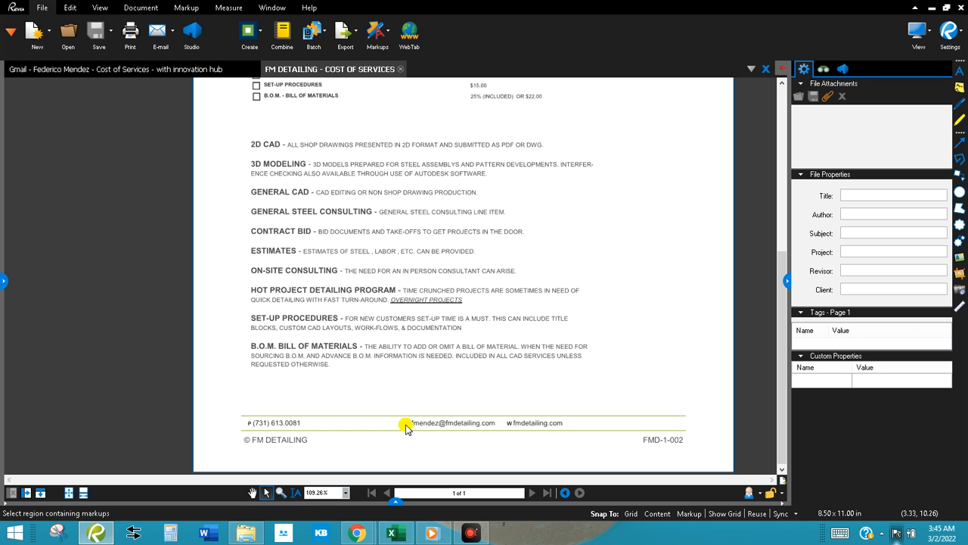
{"action": "mouse_move", "coordinate": [667, 445]}
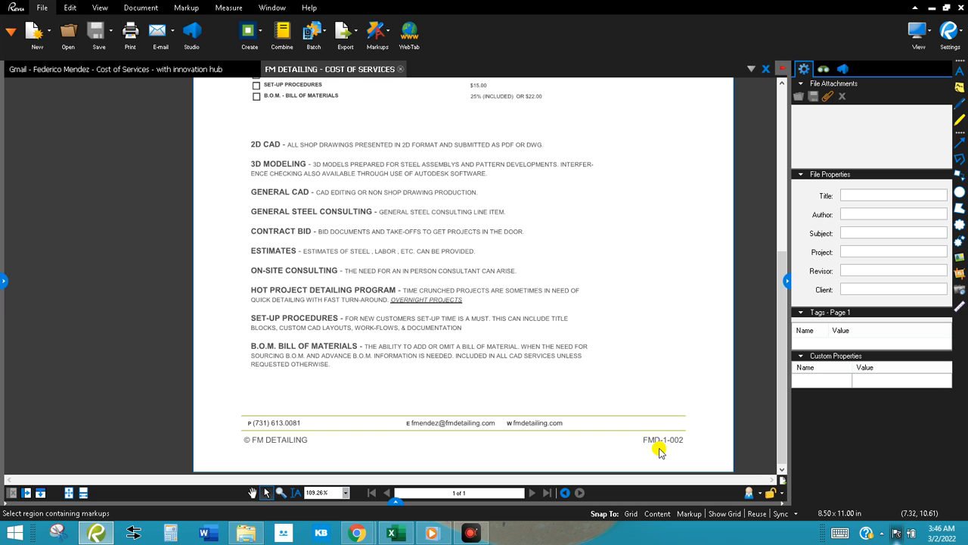
{"action": "mouse_move", "coordinate": [656, 450]}
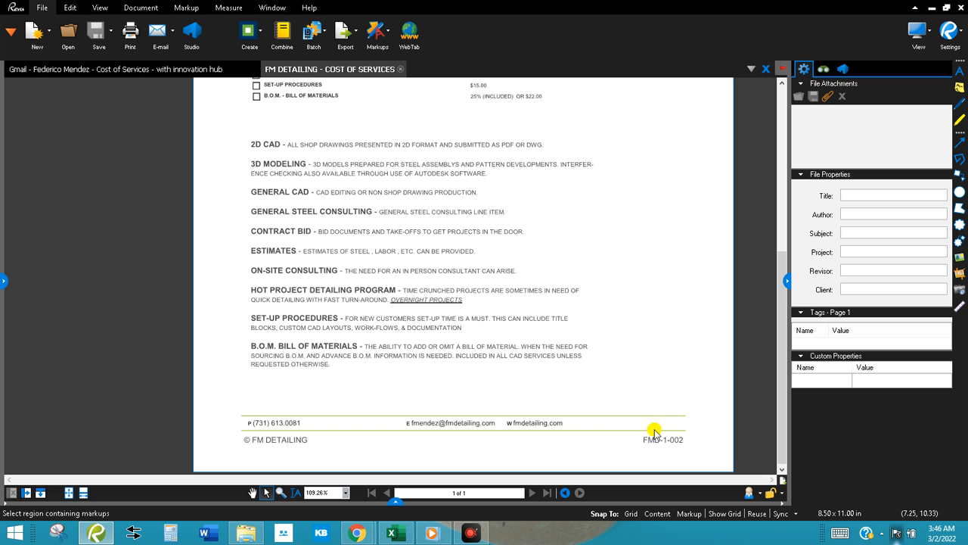
{"action": "mouse_move", "coordinate": [331, 297]}
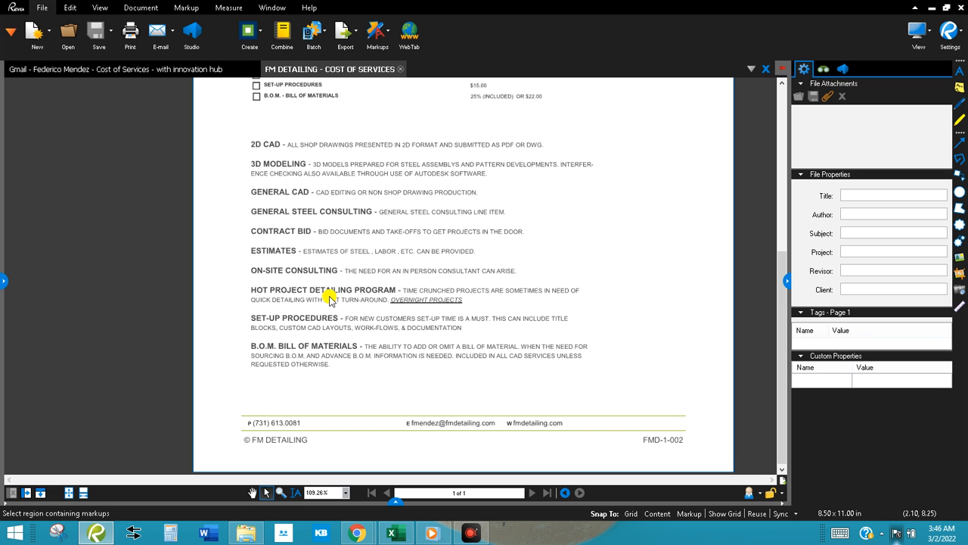
{"action": "mouse_move", "coordinate": [488, 400]}
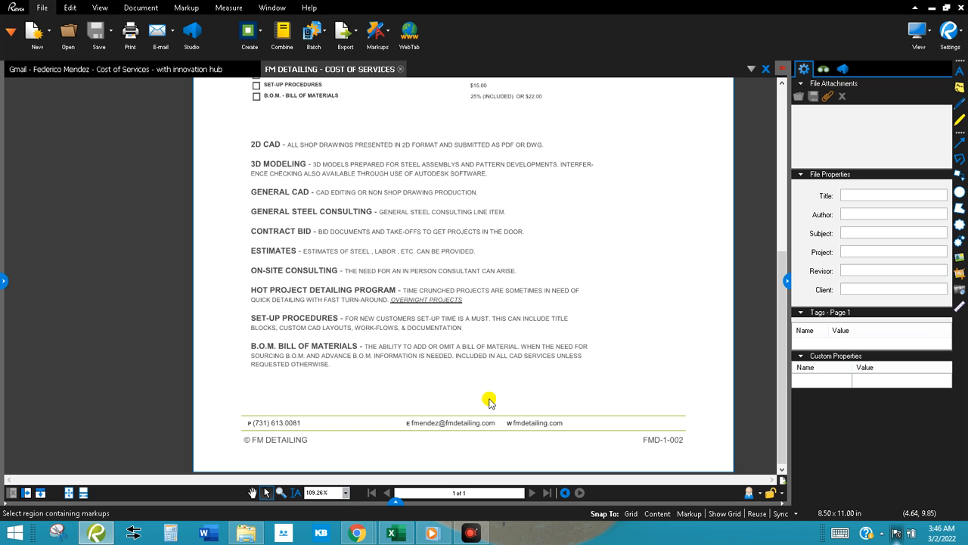
{"action": "mouse_move", "coordinate": [510, 404]}
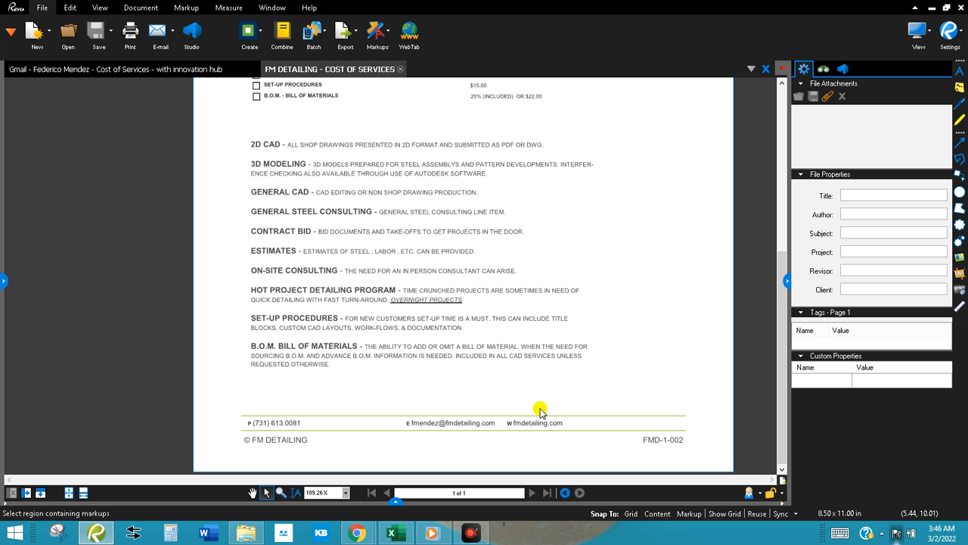
{"action": "mouse_move", "coordinate": [386, 435]}
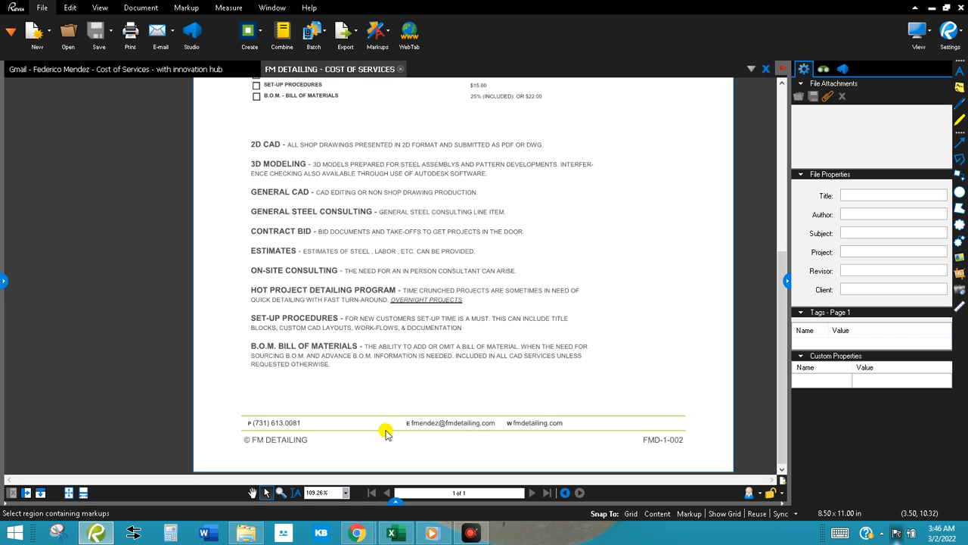
{"action": "mouse_move", "coordinate": [251, 441]}
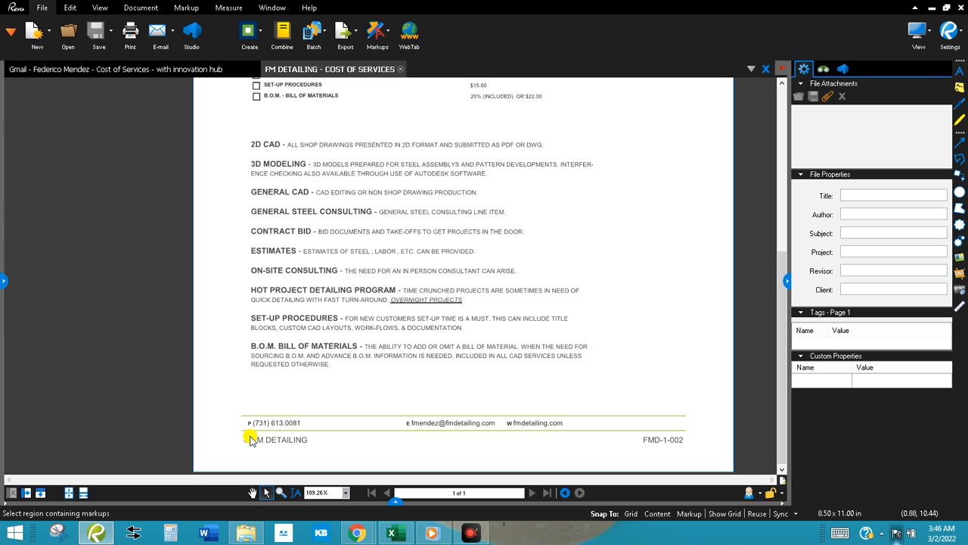
{"action": "mouse_move", "coordinate": [246, 441]}
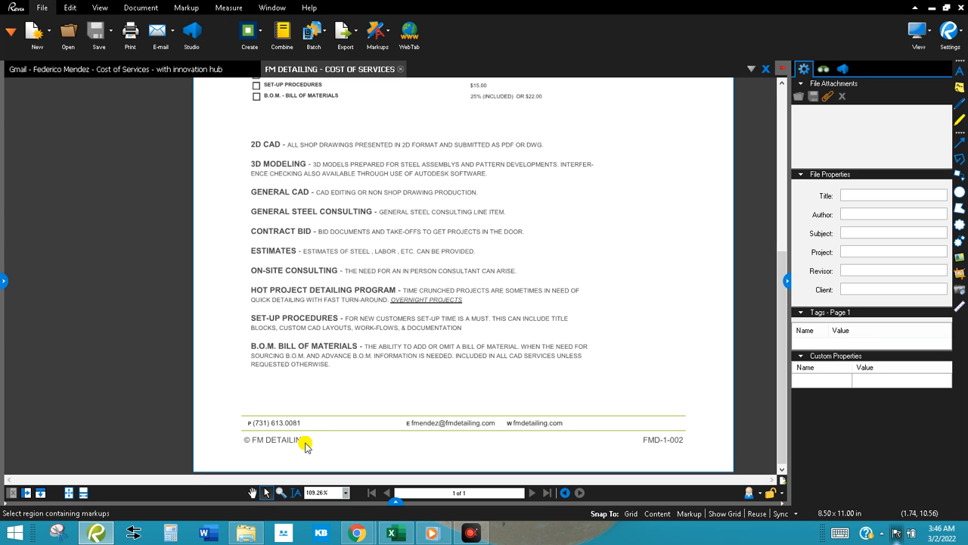
{"action": "mouse_move", "coordinate": [232, 361]}
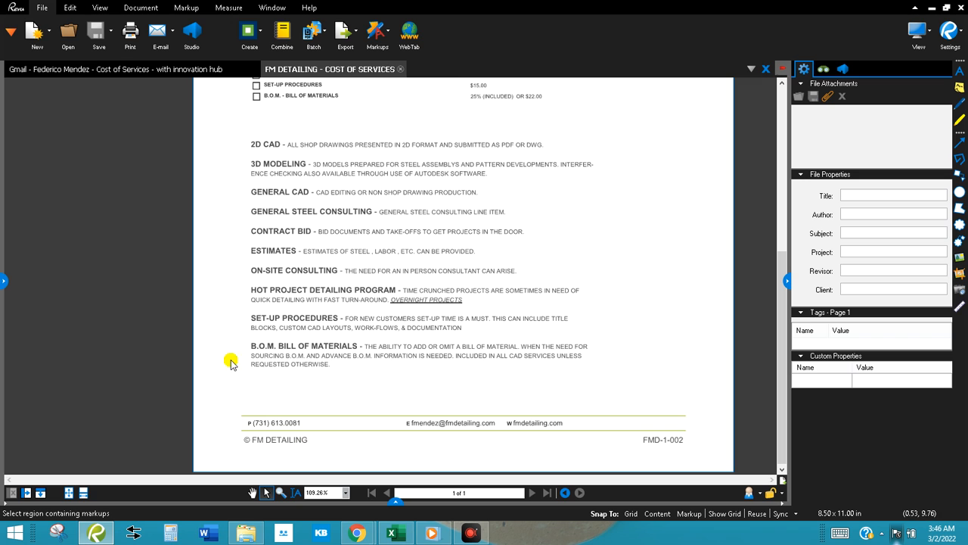
{"action": "mouse_move", "coordinate": [607, 205]}
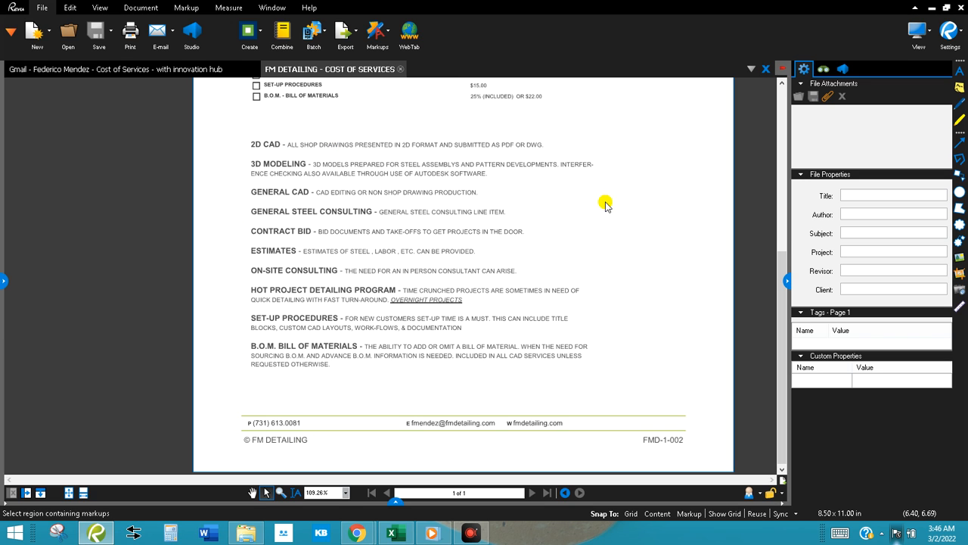
{"action": "mouse_move", "coordinate": [250, 339]}
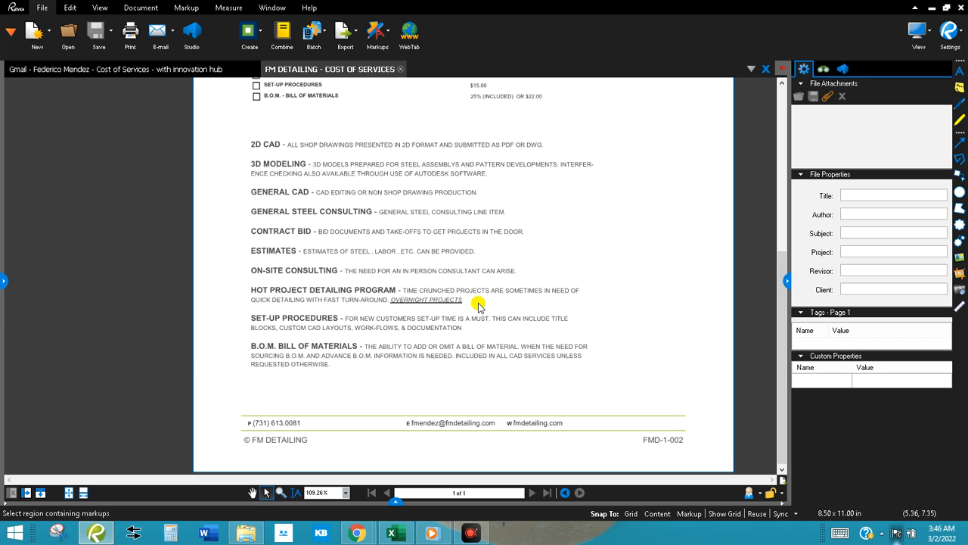
{"action": "mouse_move", "coordinate": [470, 167]}
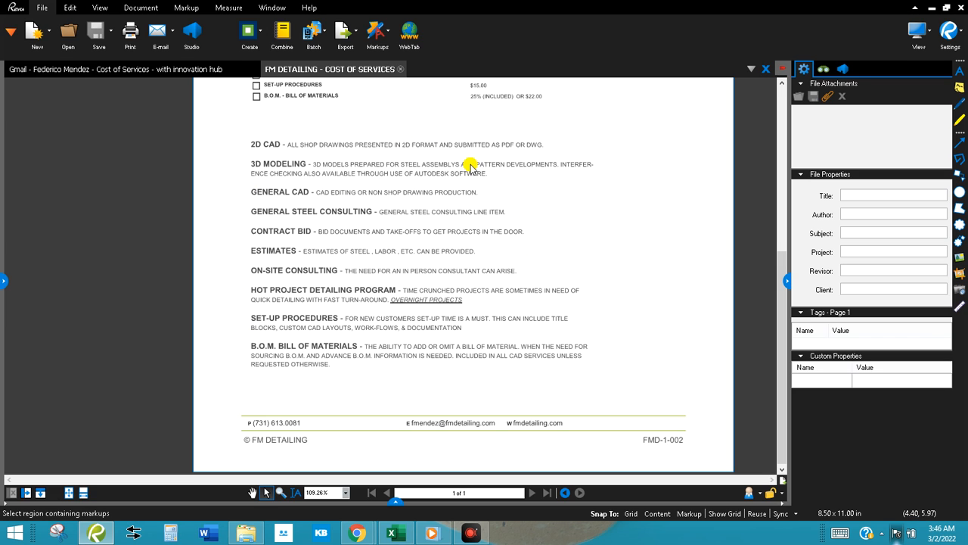
{"action": "mouse_move", "coordinate": [585, 391]}
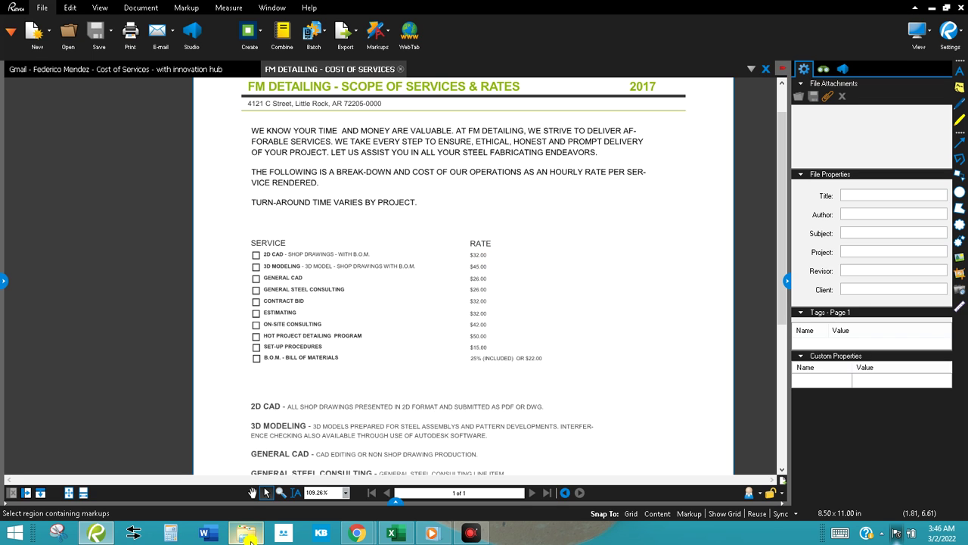
{"action": "mouse_move", "coordinate": [257, 535]}
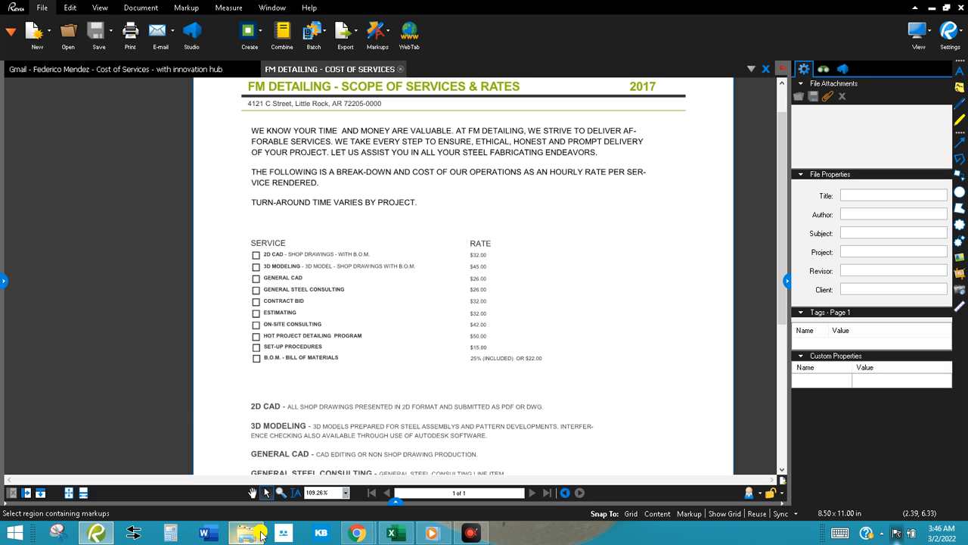
{"action": "mouse_move", "coordinate": [545, 147]}
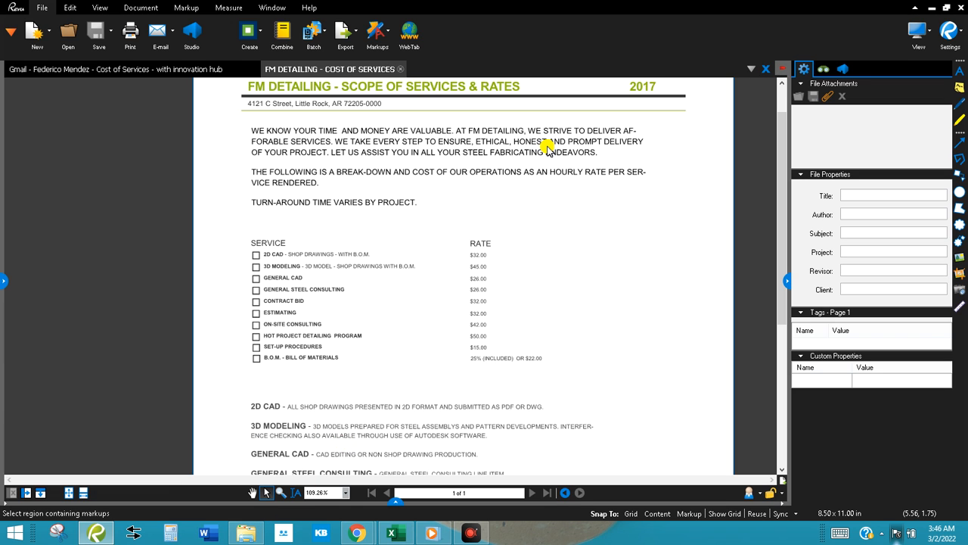
{"action": "mouse_move", "coordinate": [461, 221]}
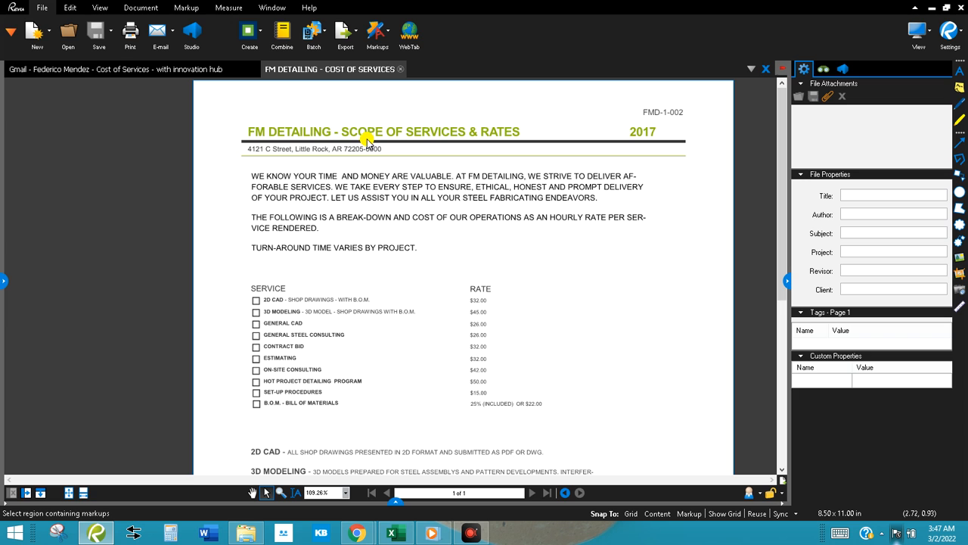
{"action": "mouse_move", "coordinate": [390, 224]}
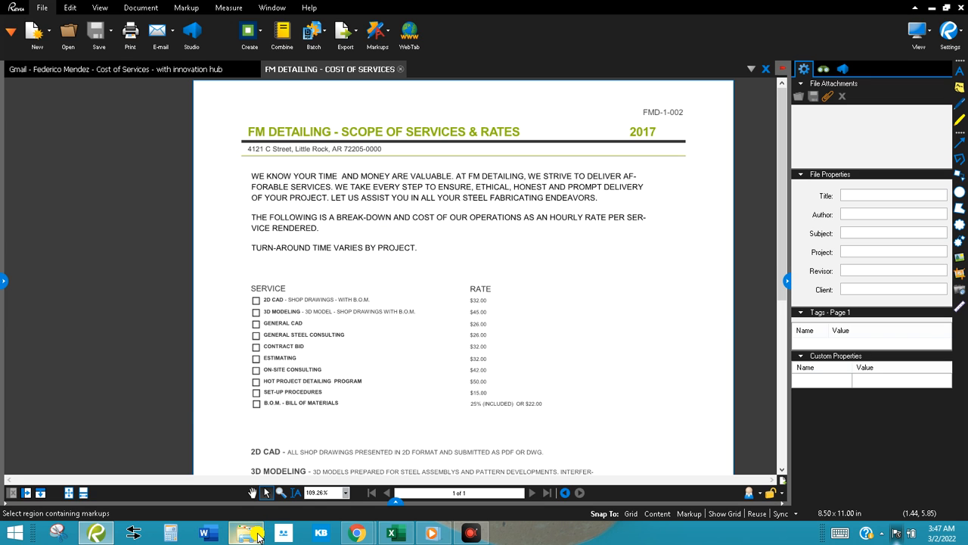
{"action": "mouse_move", "coordinate": [251, 531]}
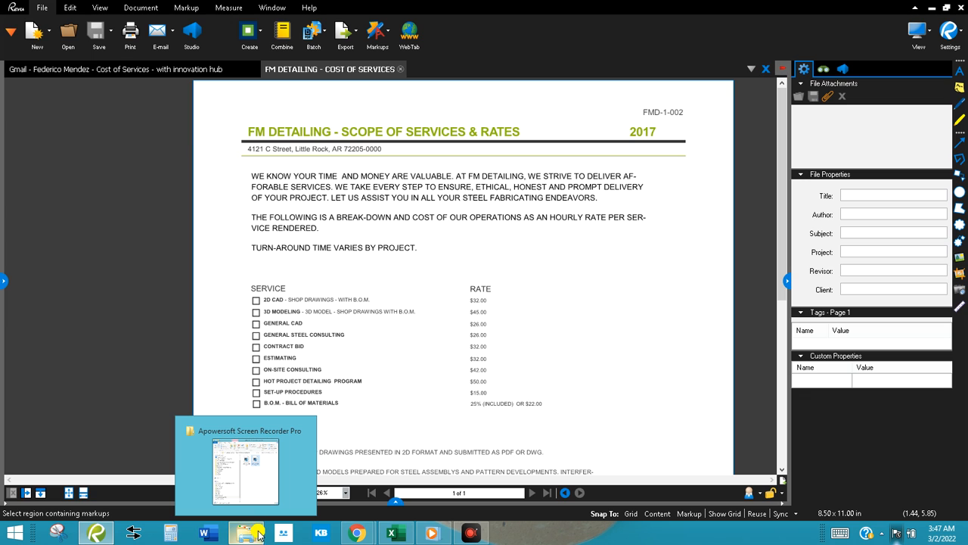
{"action": "mouse_move", "coordinate": [437, 237]}
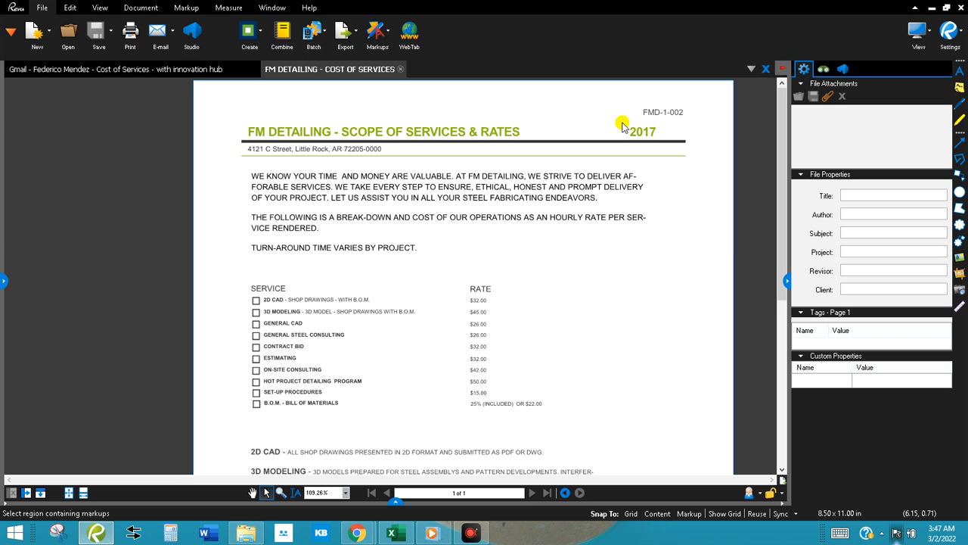
{"action": "mouse_move", "coordinate": [188, 69]}
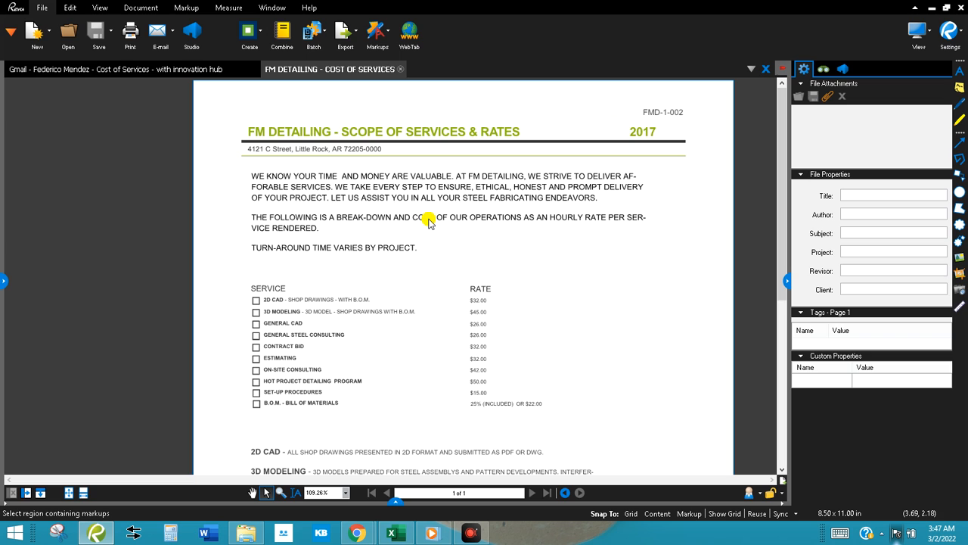
{"action": "mouse_move", "coordinate": [417, 171]}
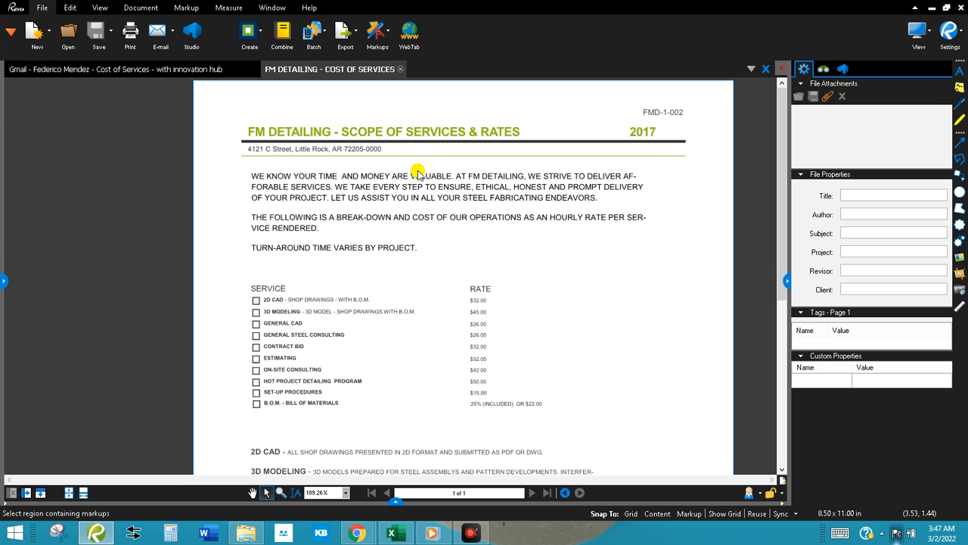
{"action": "mouse_move", "coordinate": [306, 382]}
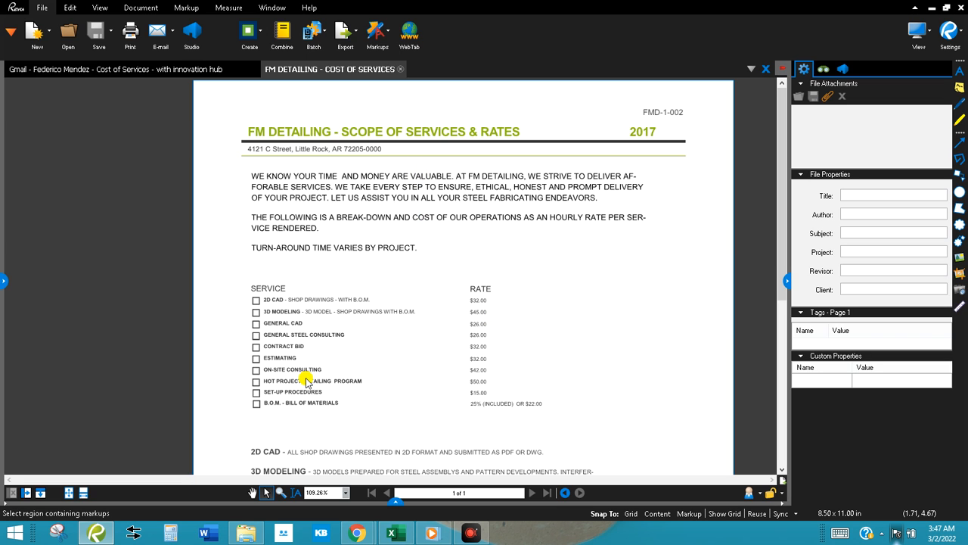
{"action": "mouse_move", "coordinate": [421, 425]}
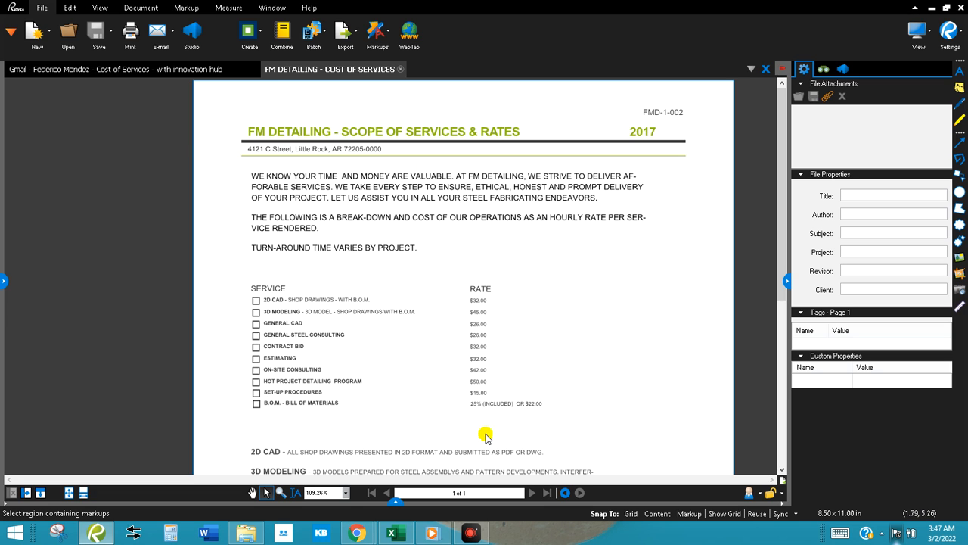
{"action": "mouse_move", "coordinate": [648, 149]}
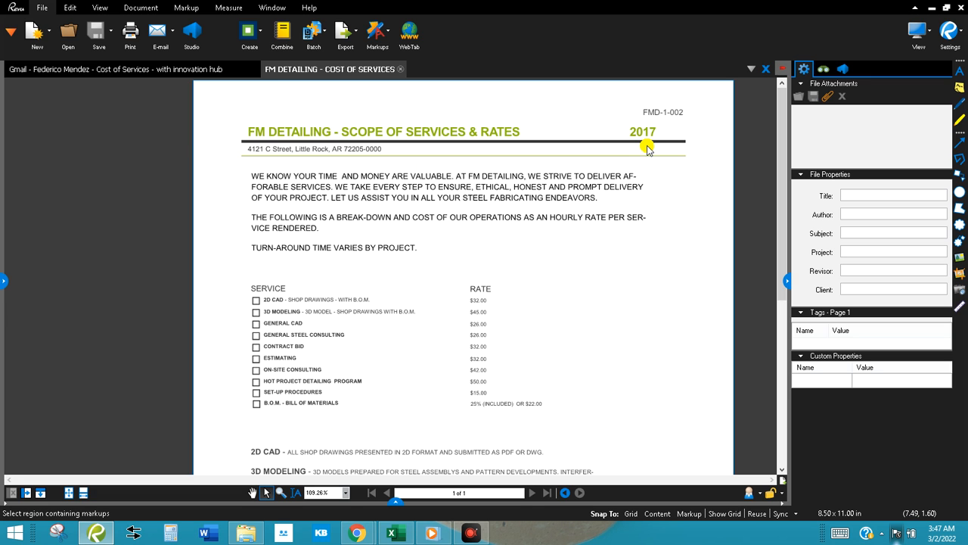
{"action": "mouse_move", "coordinate": [658, 135]}
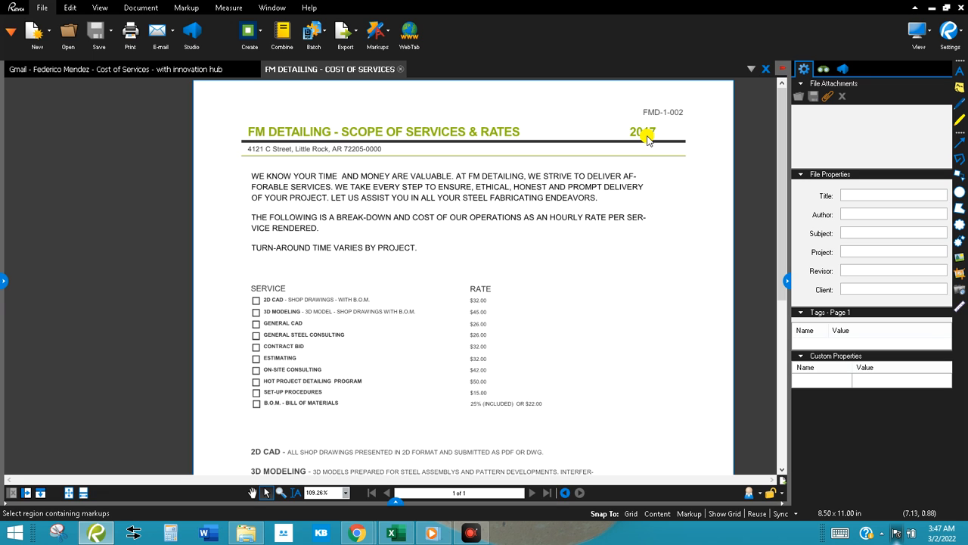
{"action": "mouse_move", "coordinate": [656, 140]}
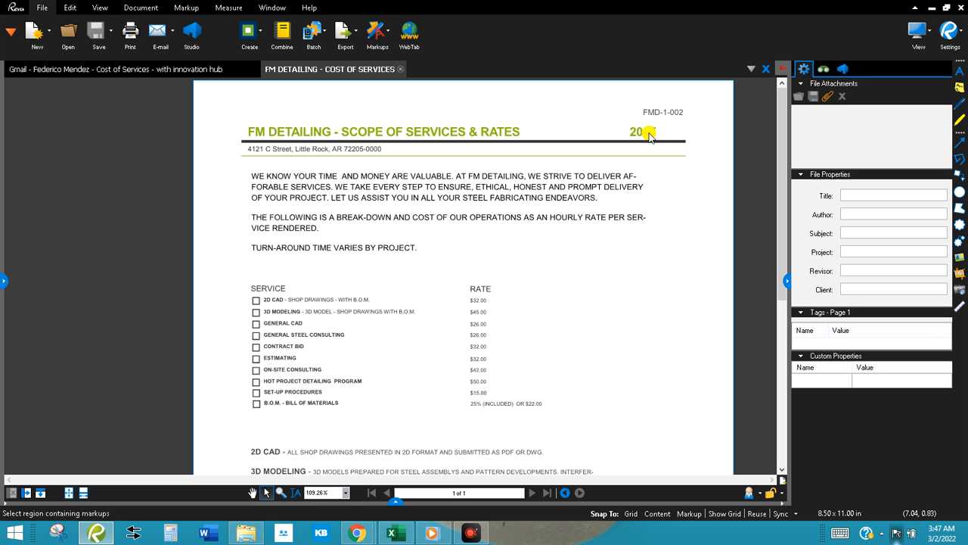
{"action": "mouse_move", "coordinate": [434, 134]}
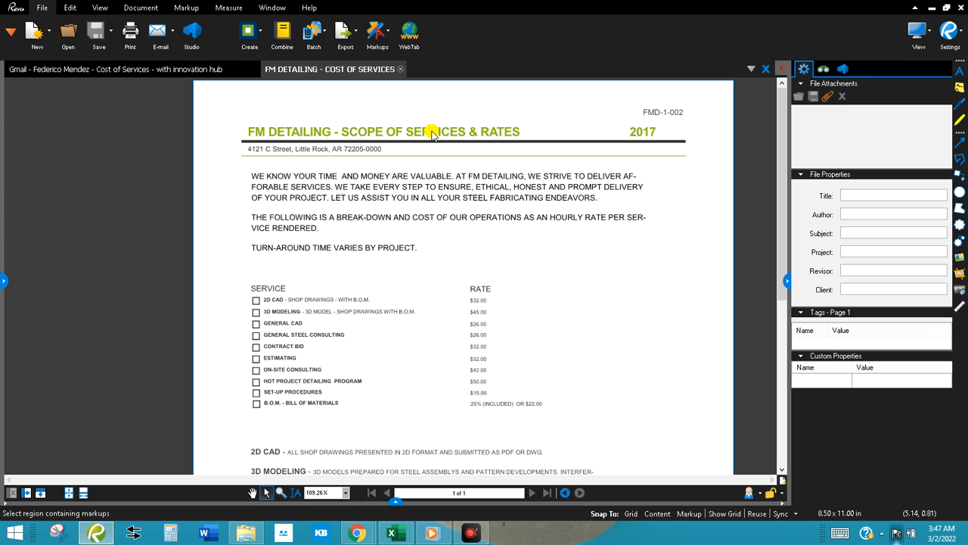
{"action": "mouse_move", "coordinate": [640, 138]}
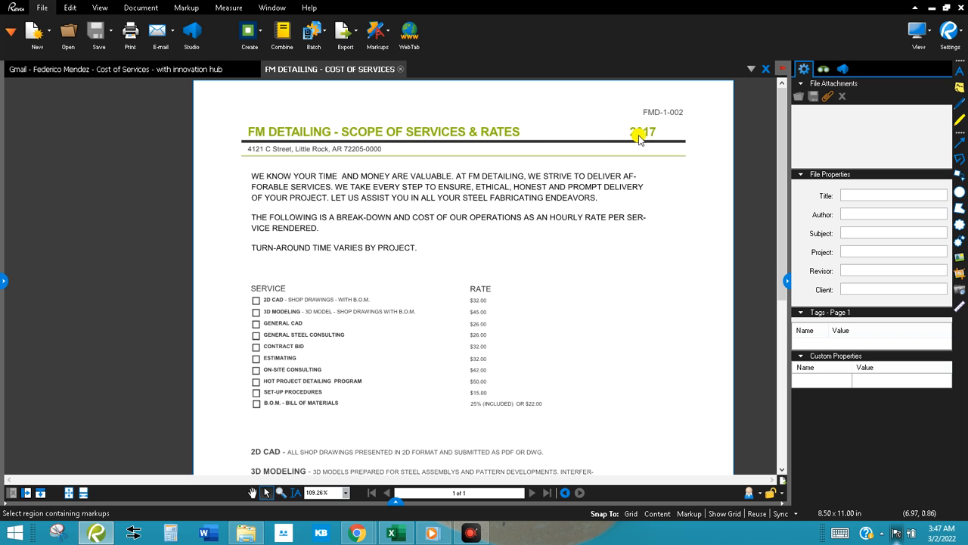
{"action": "mouse_move", "coordinate": [635, 123]}
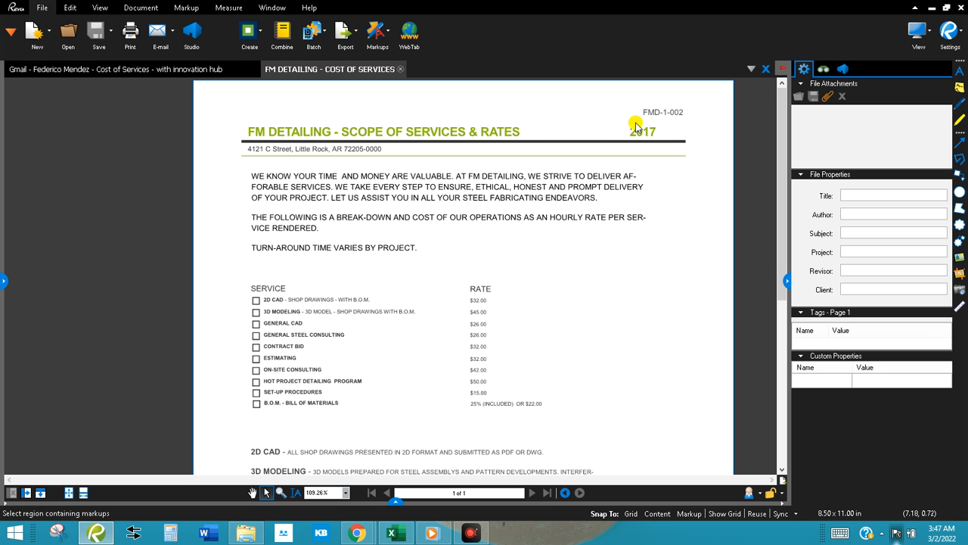
{"action": "mouse_move", "coordinate": [635, 130]}
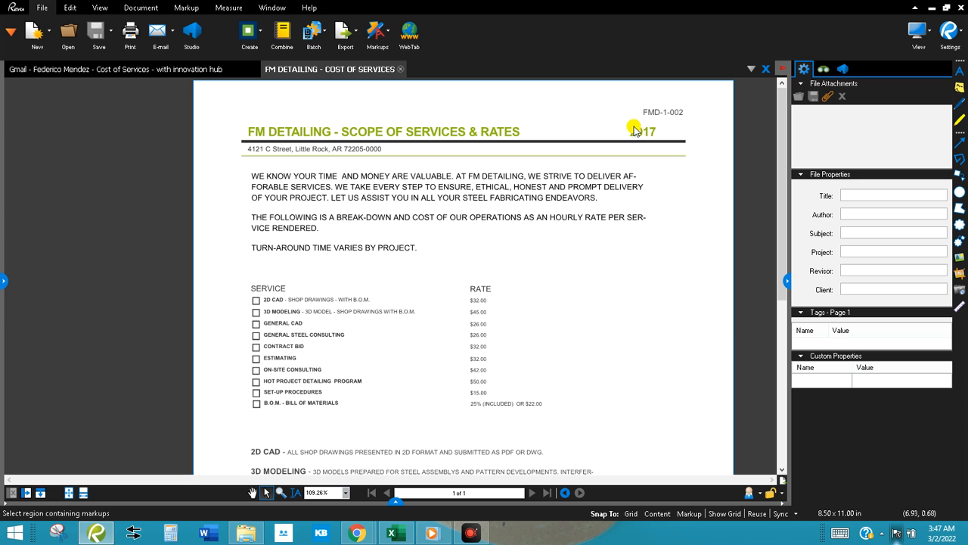
{"action": "mouse_move", "coordinate": [535, 156]}
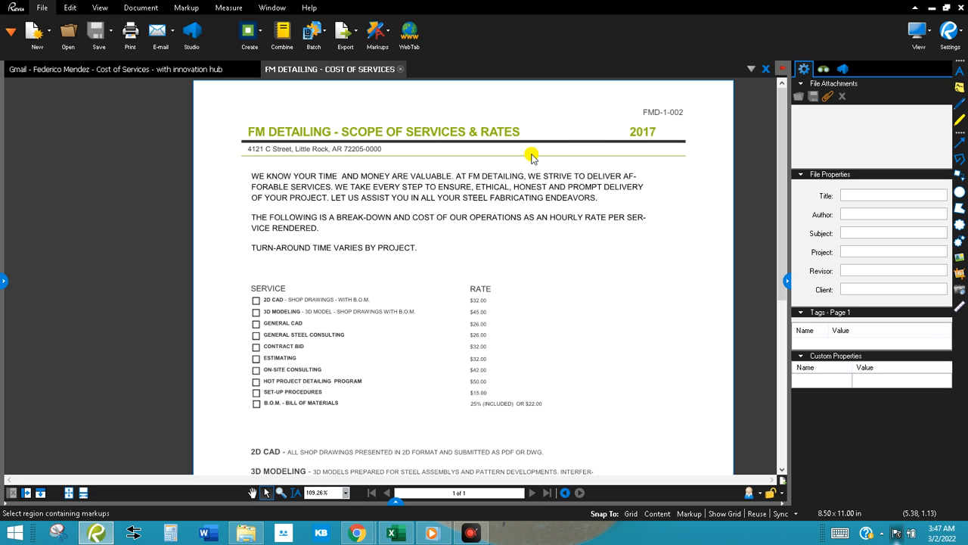
{"action": "mouse_move", "coordinate": [517, 141]}
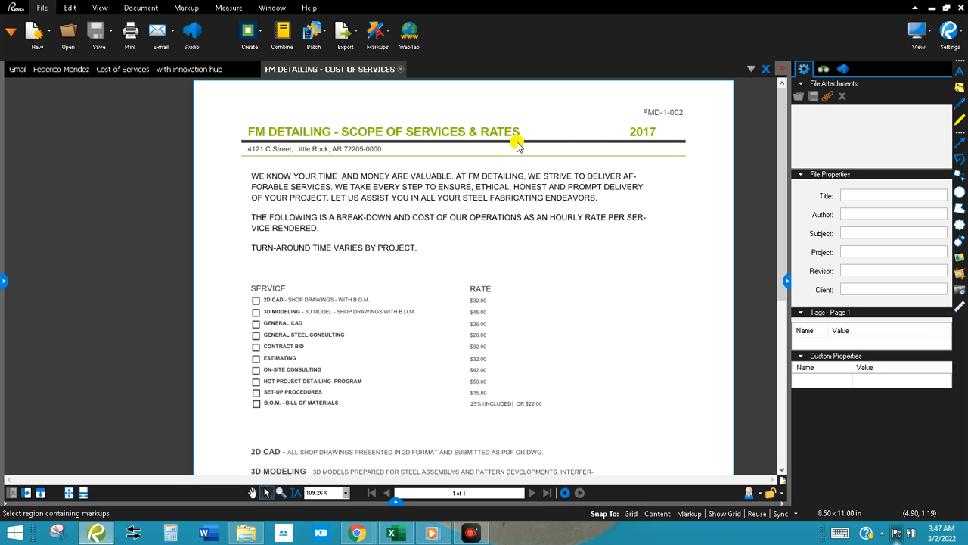
{"action": "mouse_move", "coordinate": [399, 415]}
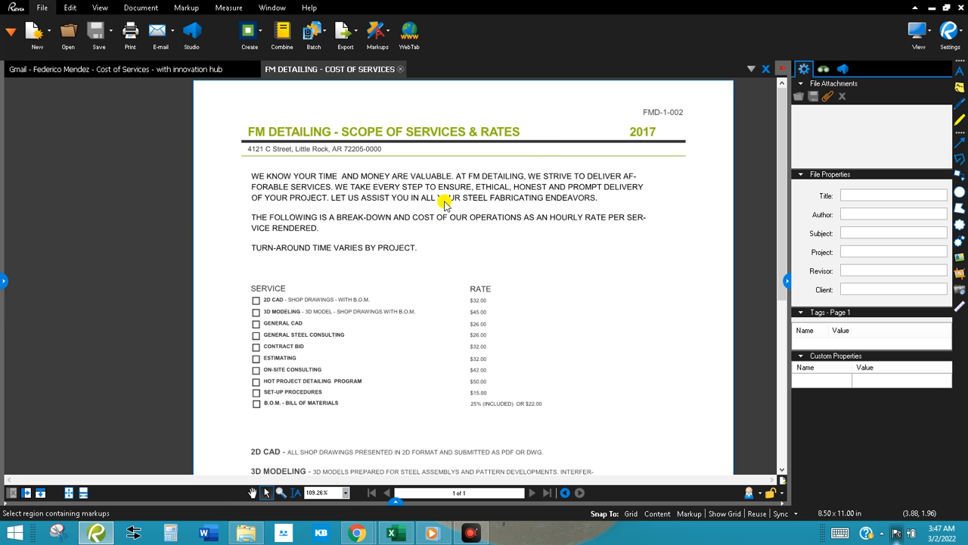
{"action": "mouse_move", "coordinate": [522, 119]}
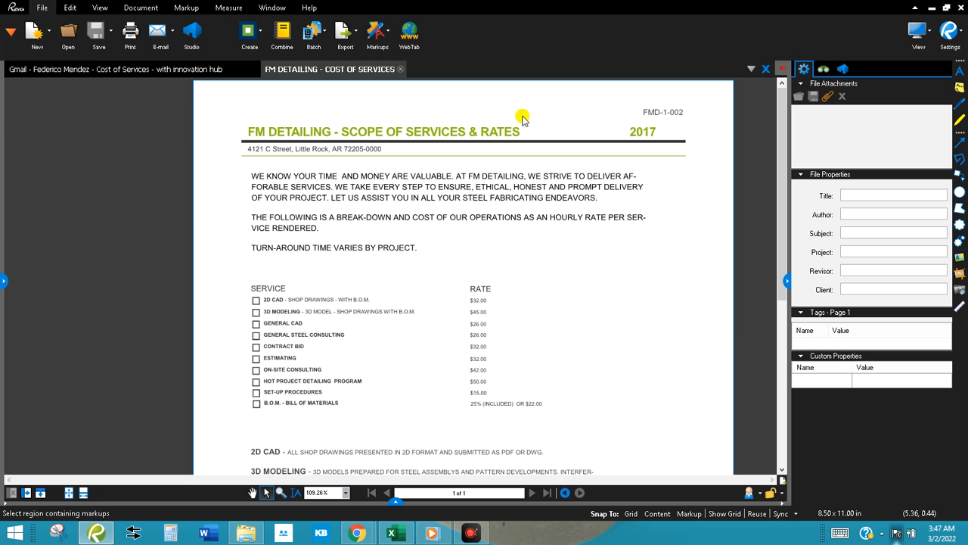
{"action": "mouse_move", "coordinate": [418, 204]}
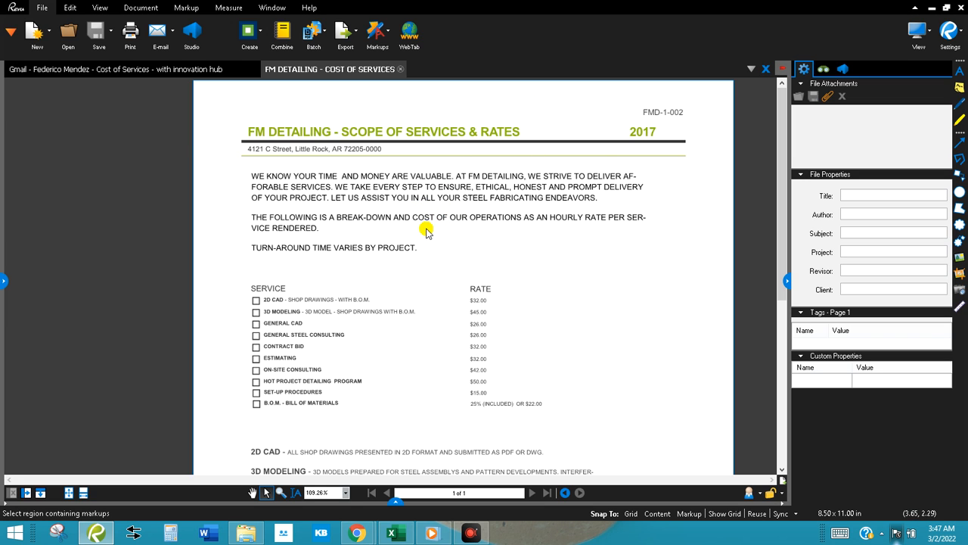
{"action": "mouse_move", "coordinate": [387, 272]}
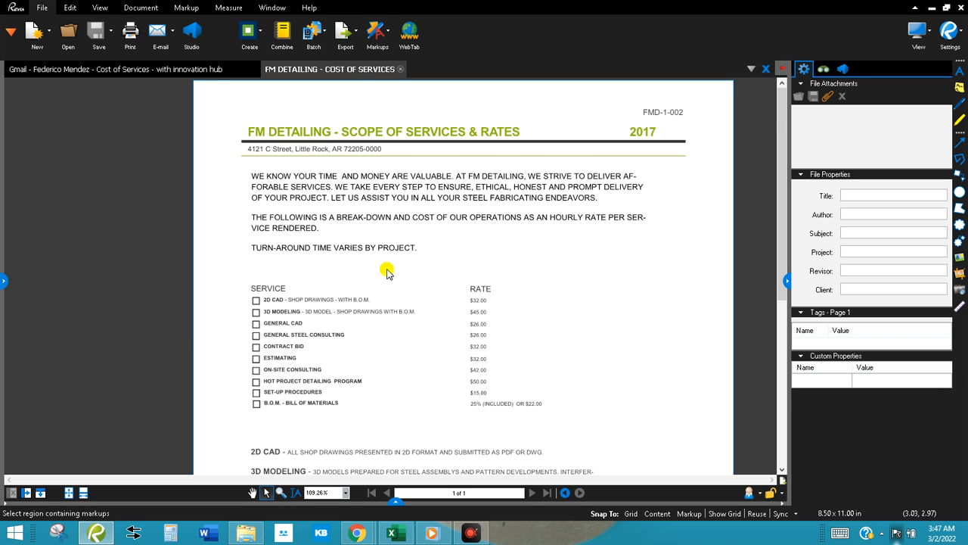
Step: Scroll down through the service descriptions on the FM Detailing rates sheet
{"action": "scroll", "scroll_direction": "down", "scroll_amount": 3}
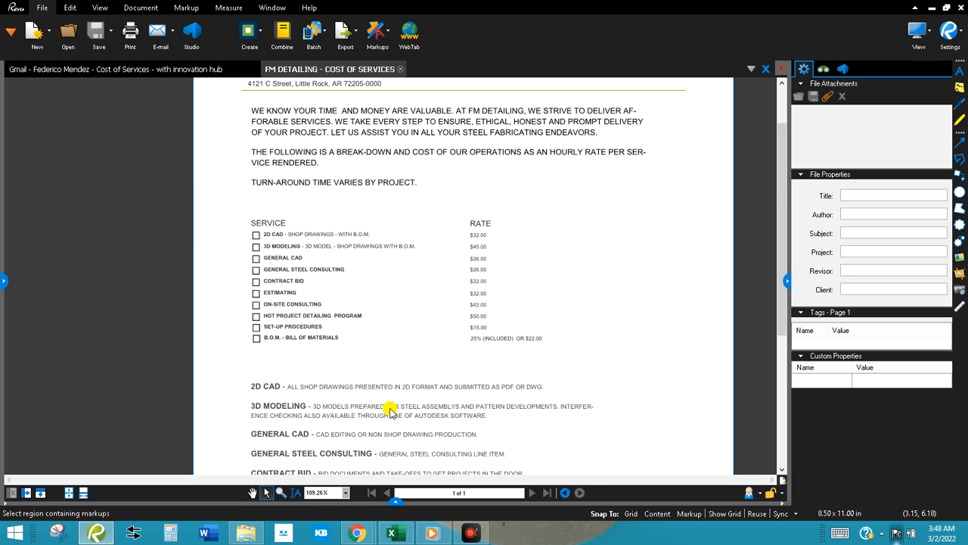
{"action": "scroll", "scroll_direction": "down", "scroll_amount": 3}
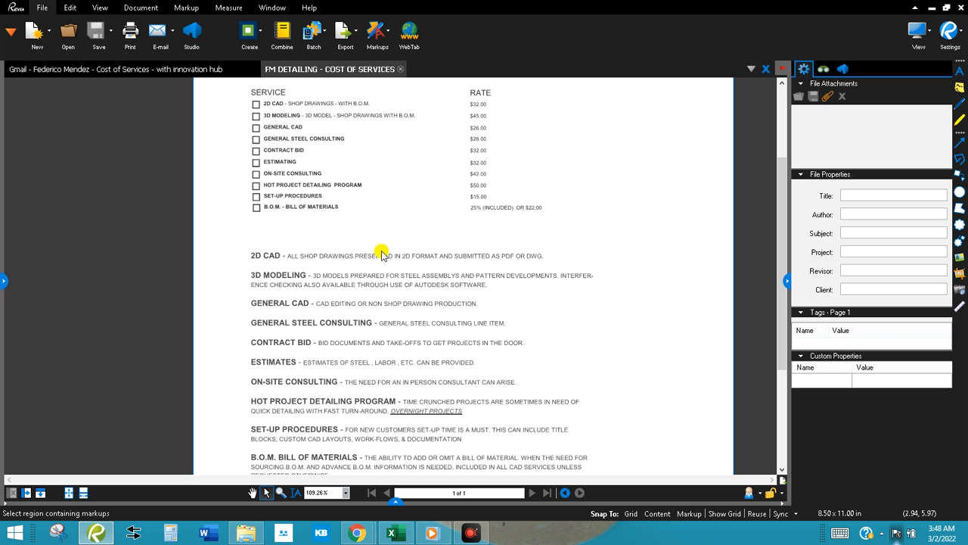
{"action": "scroll", "scroll_direction": "down", "scroll_amount": 3}
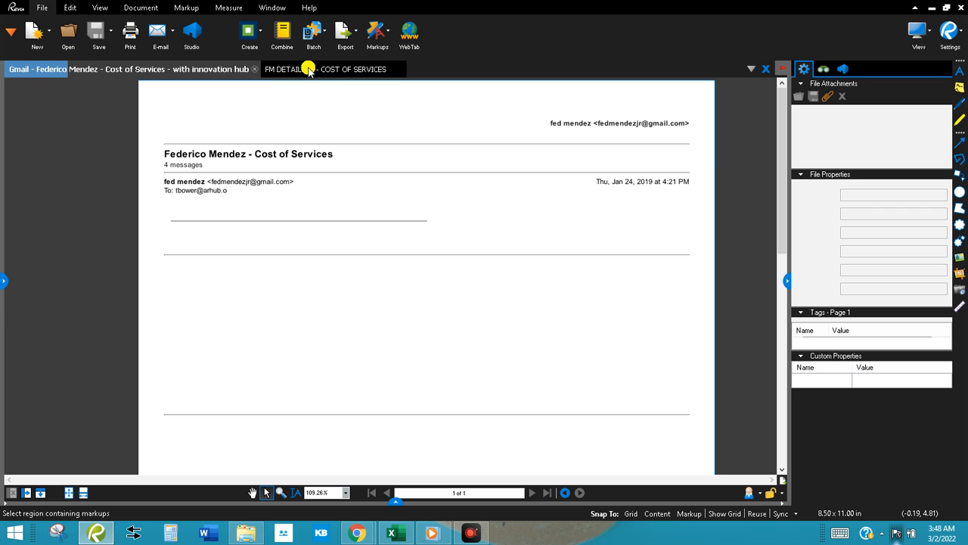
Step: Switch back to the FM DETAILING - COST OF SERVICES document tab
{"action": "left_click", "coordinate": [311, 69]}
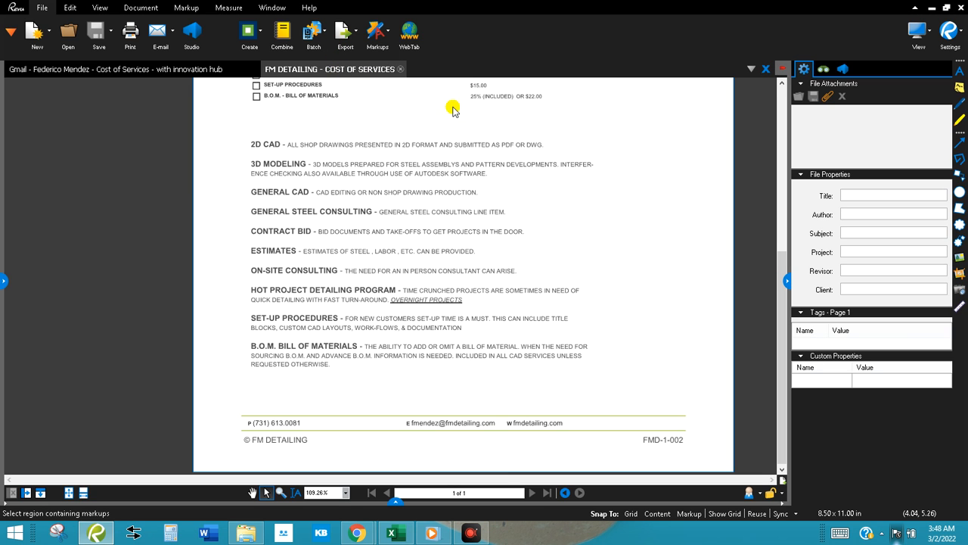
{"action": "mouse_move", "coordinate": [434, 174]}
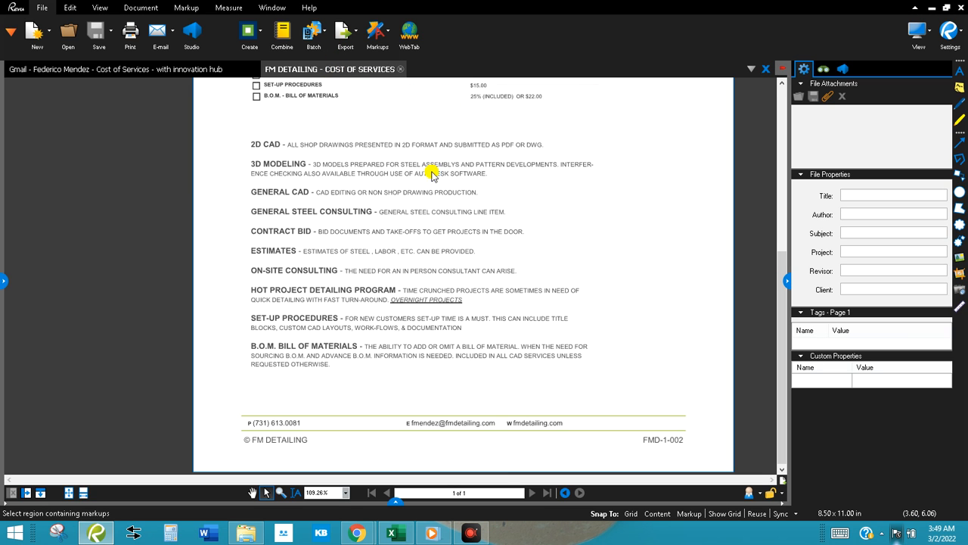
{"action": "mouse_move", "coordinate": [187, 90]}
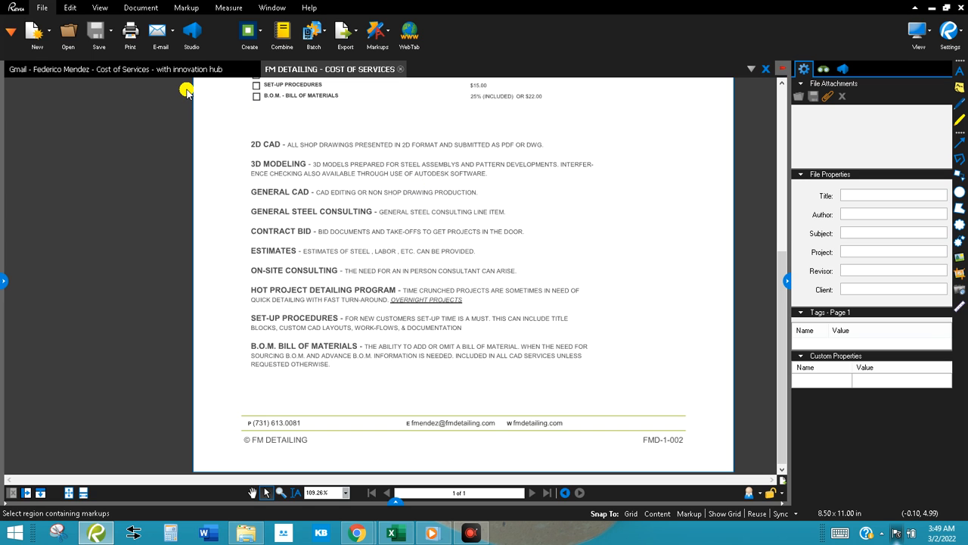